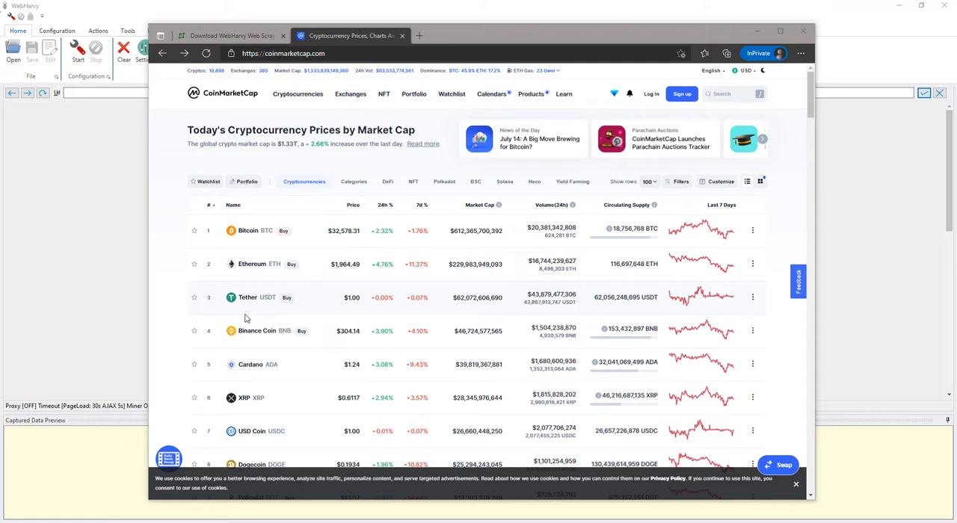
- Open Bitcoin's CoinMarketCap page from the coin list and show its Historical Data table
left_click(283, 53)
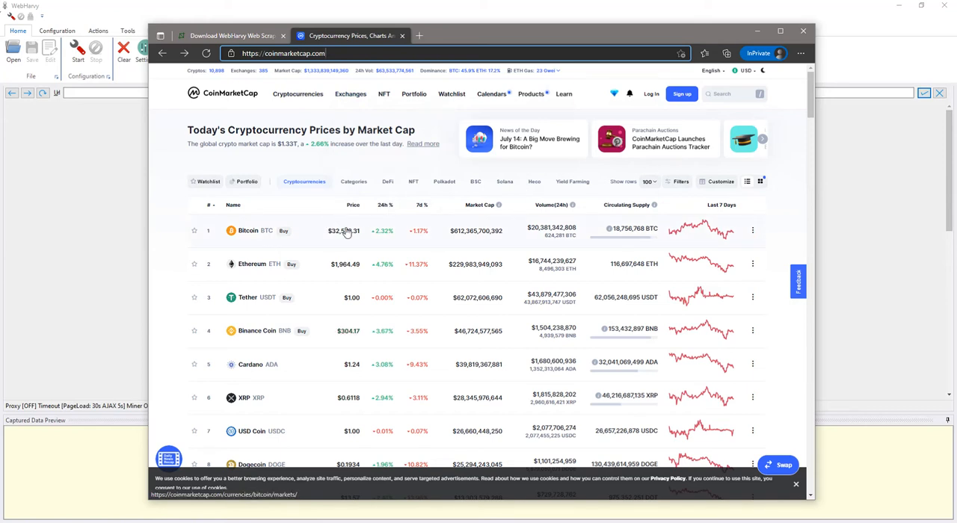
scroll("down", 3)
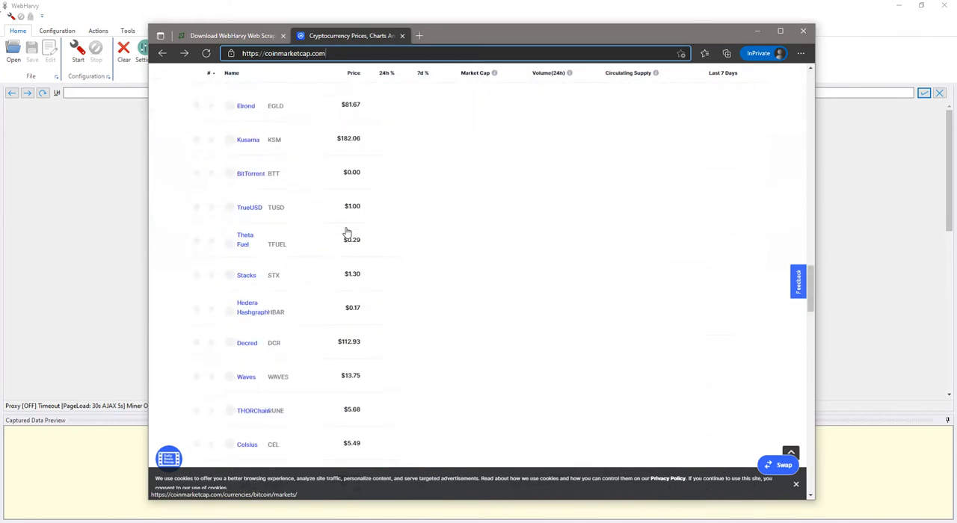
scroll("down", 3)
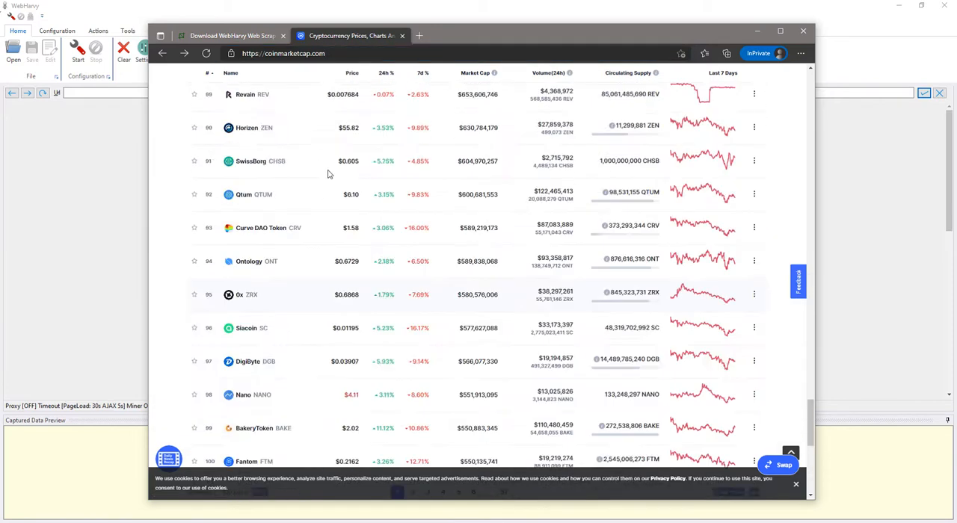
scroll("up", 3)
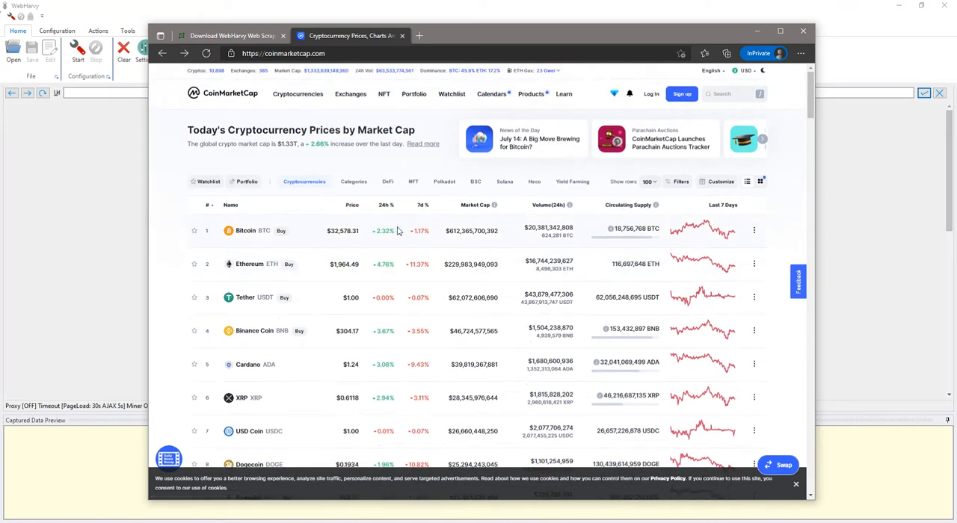
mouse_move(496, 229)
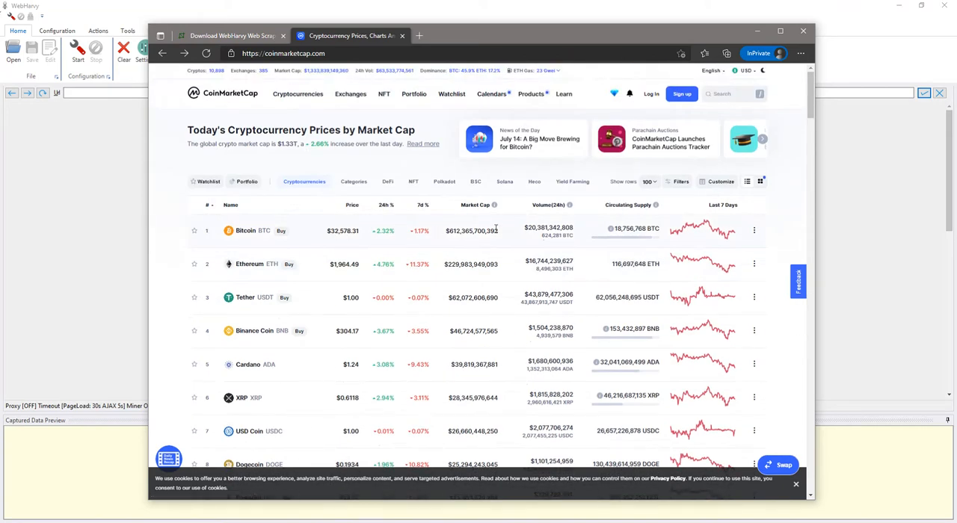
left_click(246, 230)
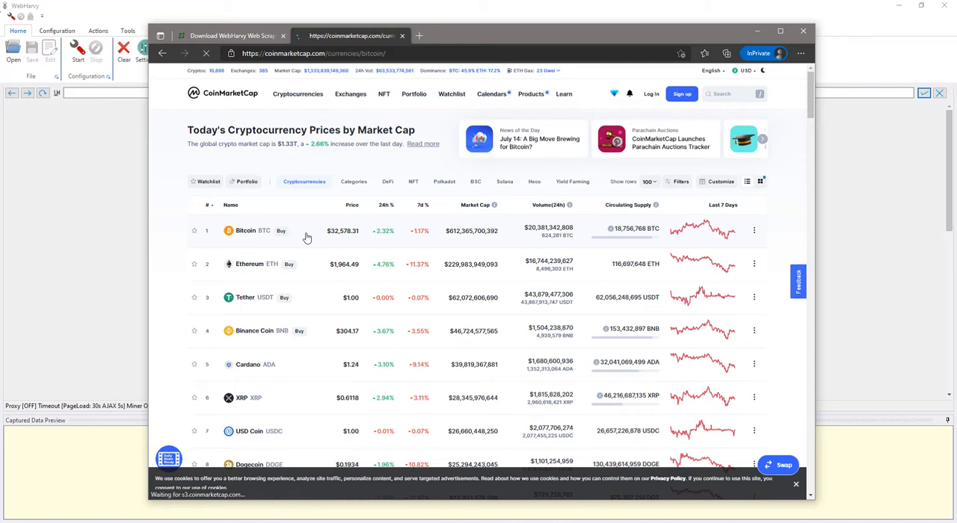
left_click(245, 230)
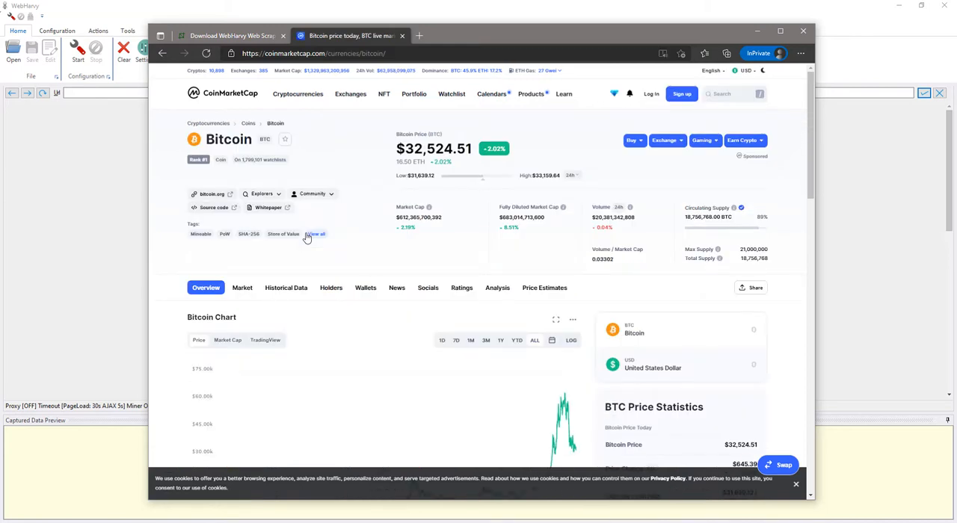
scroll("down", 3)
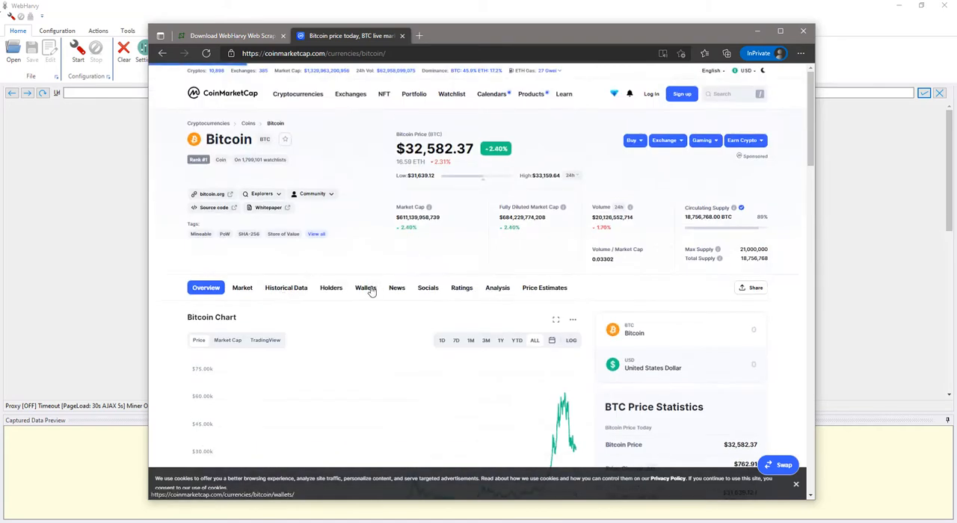
left_click(285, 288)
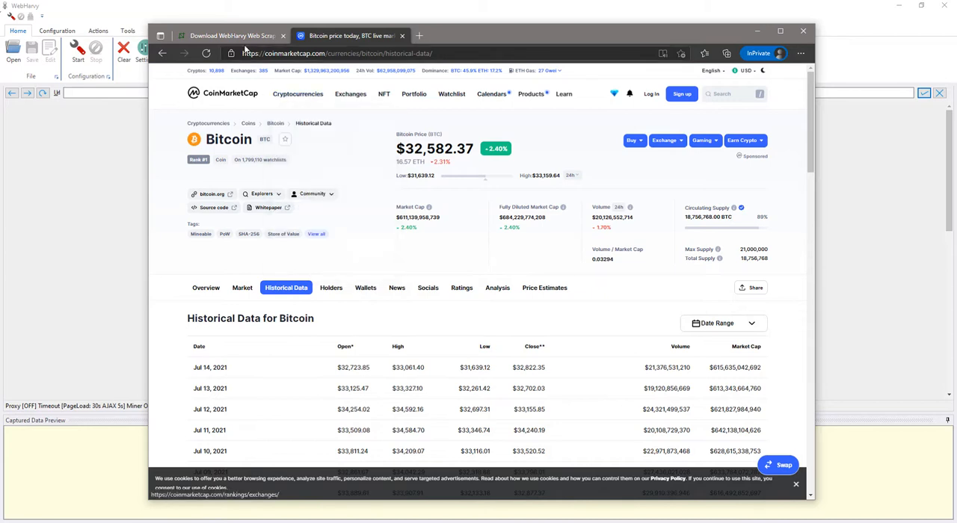
- Switch to the Download WebHarvy tab, visit the home page, then return to Download
left_click(228, 35)
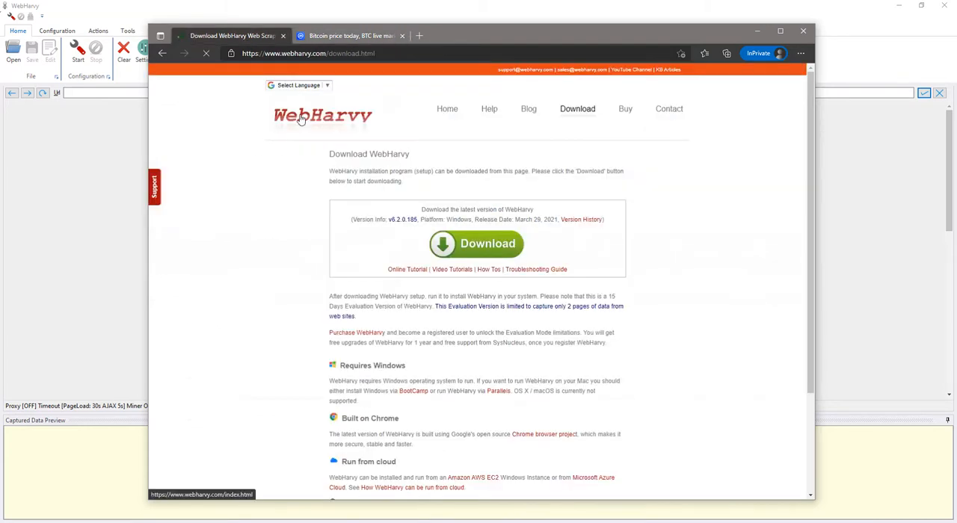
left_click(323, 116)
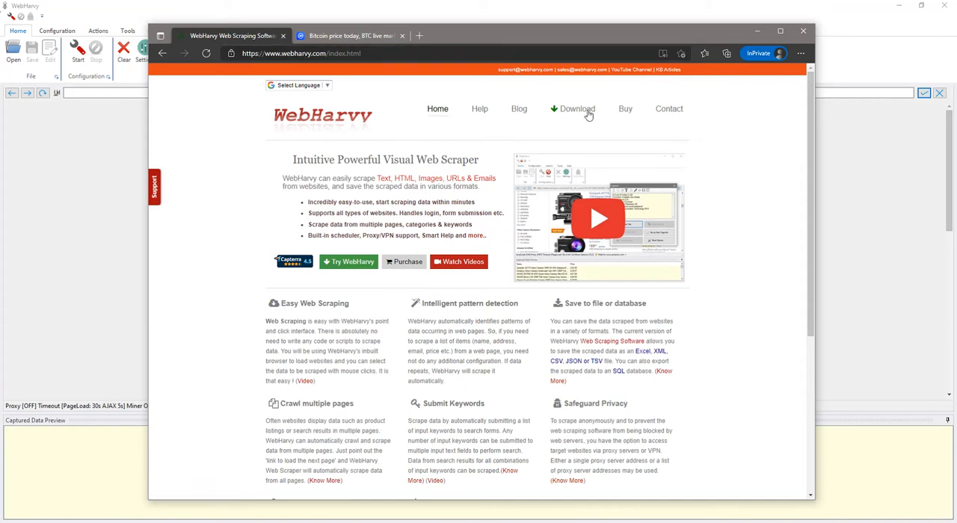
left_click(578, 108)
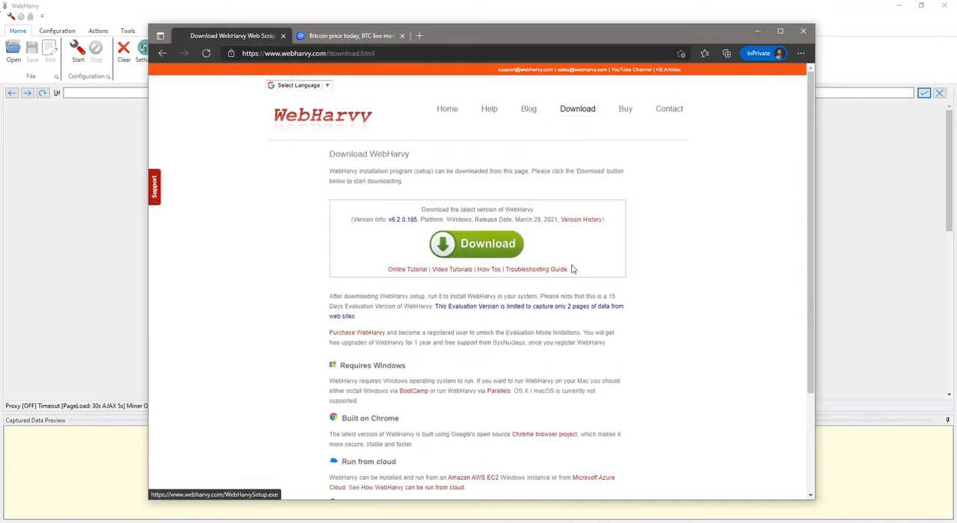
mouse_move(170, 251)
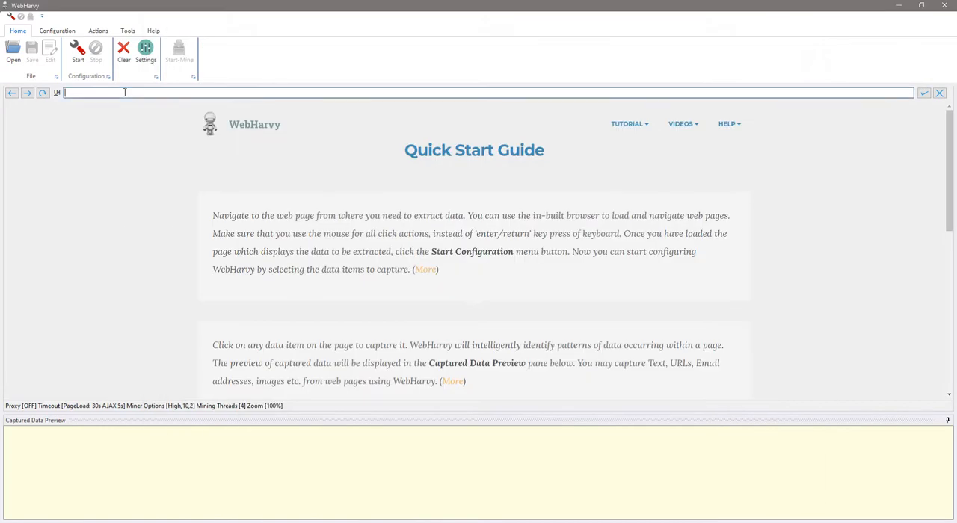
- Load coinmarketcap.com in WebHarvy's address bar and scroll through the price table
type("car")
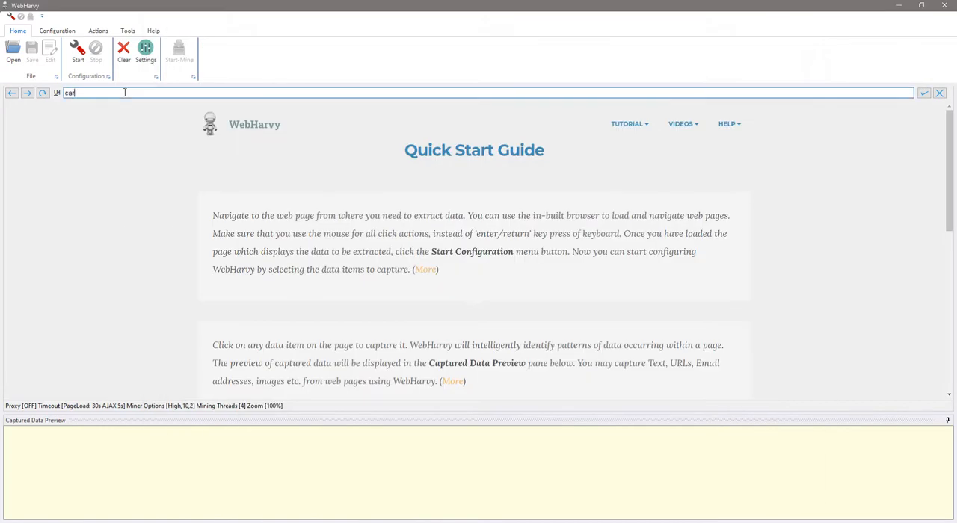
type("coinmarketcap.com/")
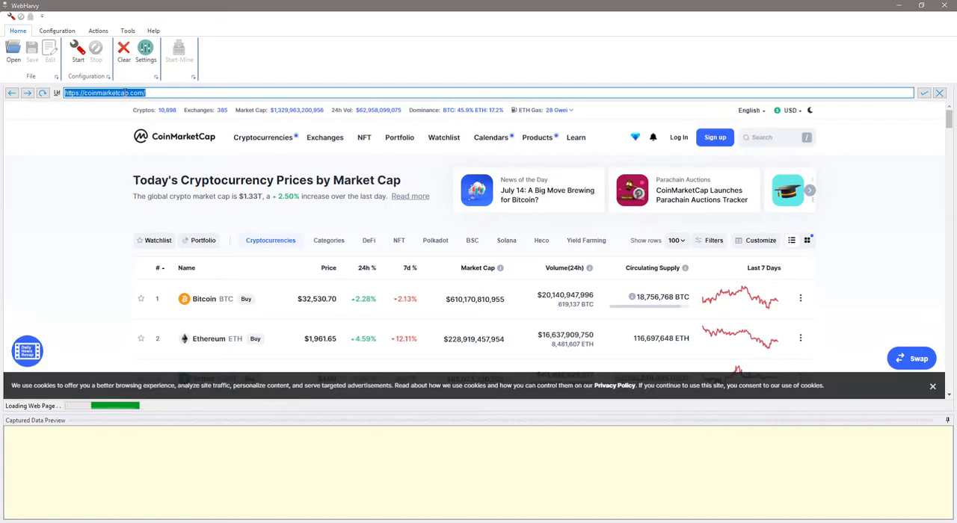
scroll("down", 3)
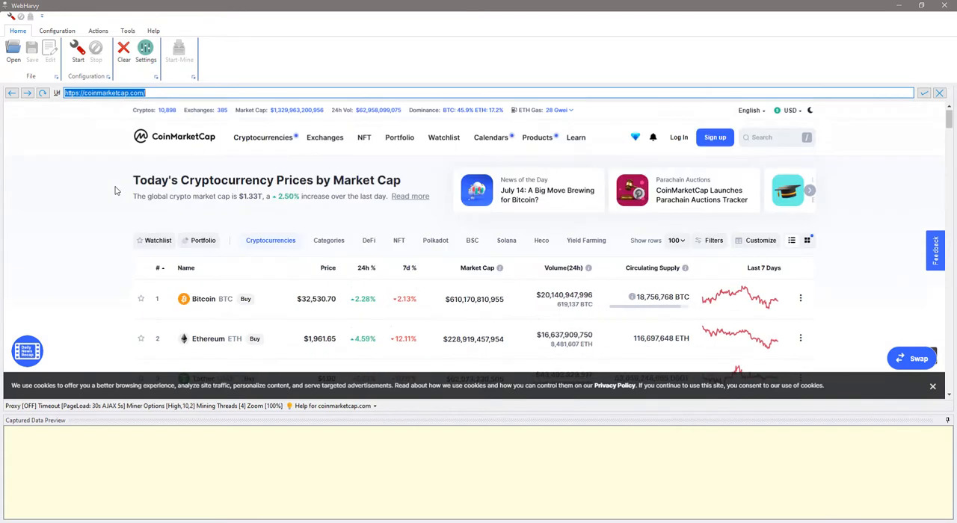
scroll("down", 3)
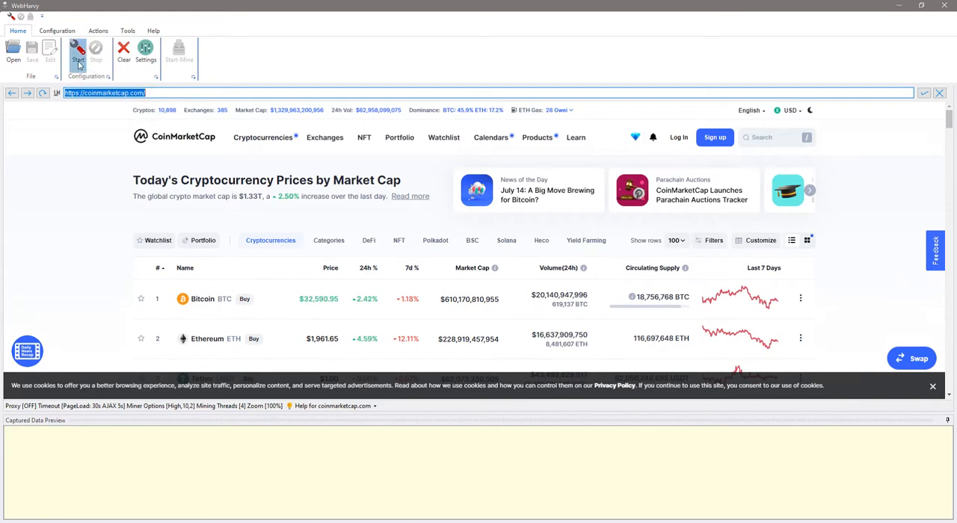
- Start a configuration, capture Bitcoin's coin name as the 'Name' field, and scroll the list
left_click(77, 52)
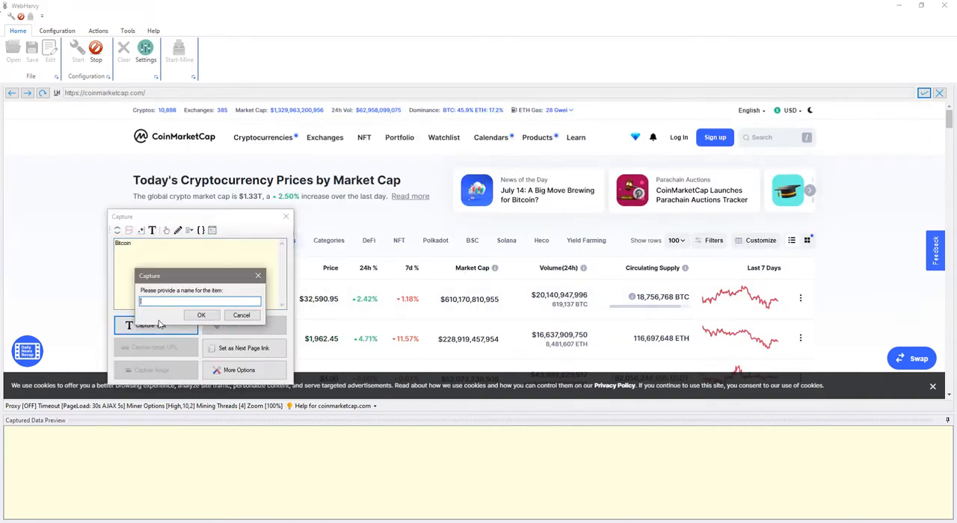
type("Name")
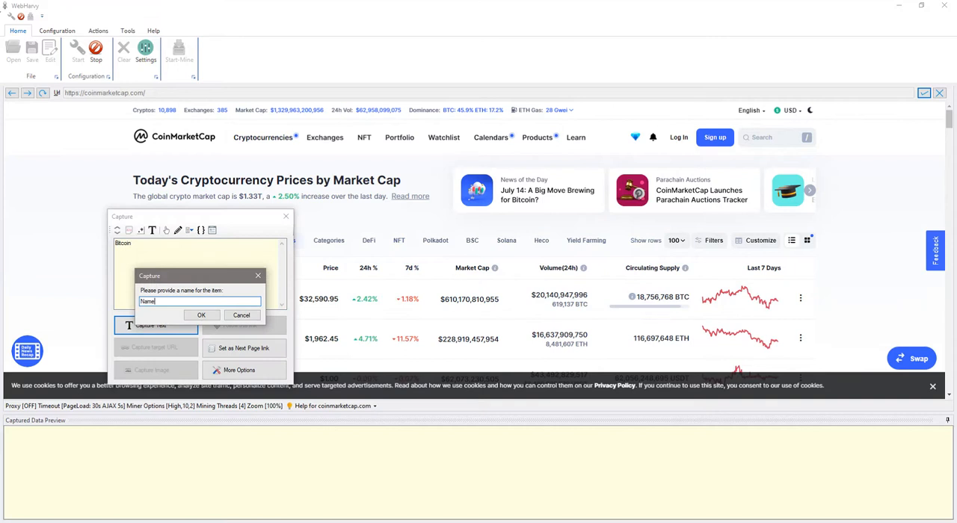
left_click(201, 314)
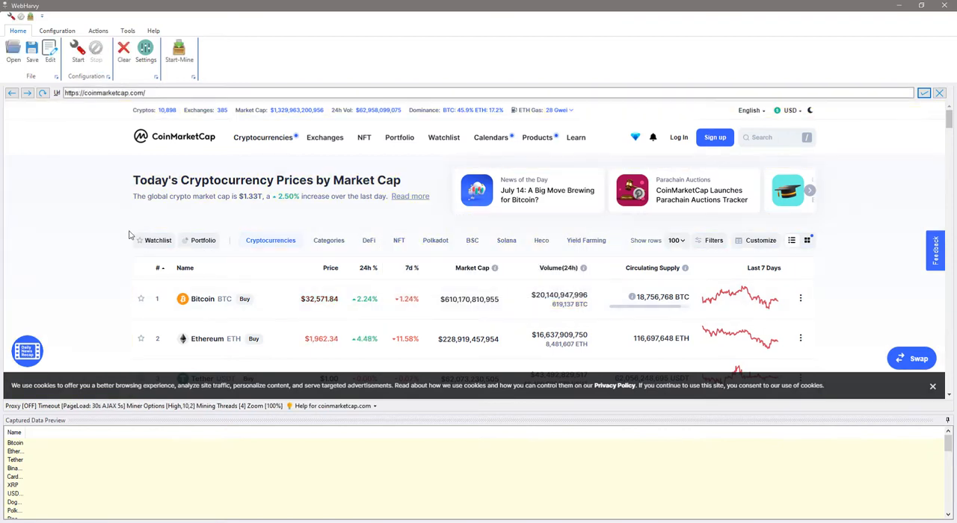
scroll("down", 3)
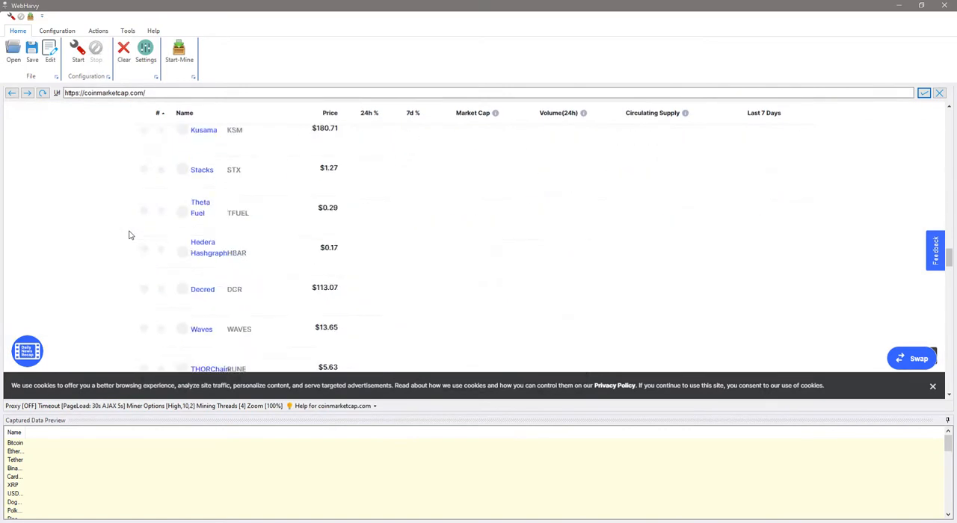
scroll("down", 3)
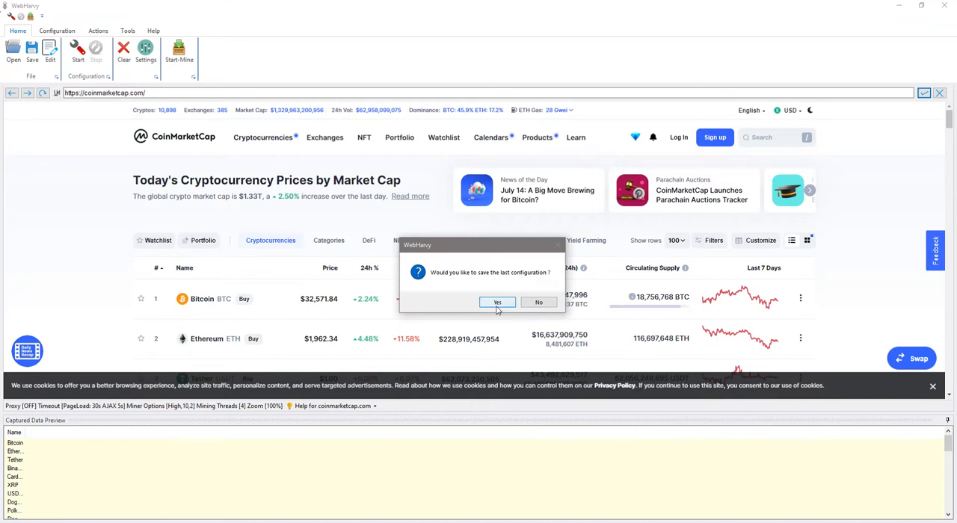
- Save the previous configuration and add a Page > Scroll Down action
left_click(497, 302)
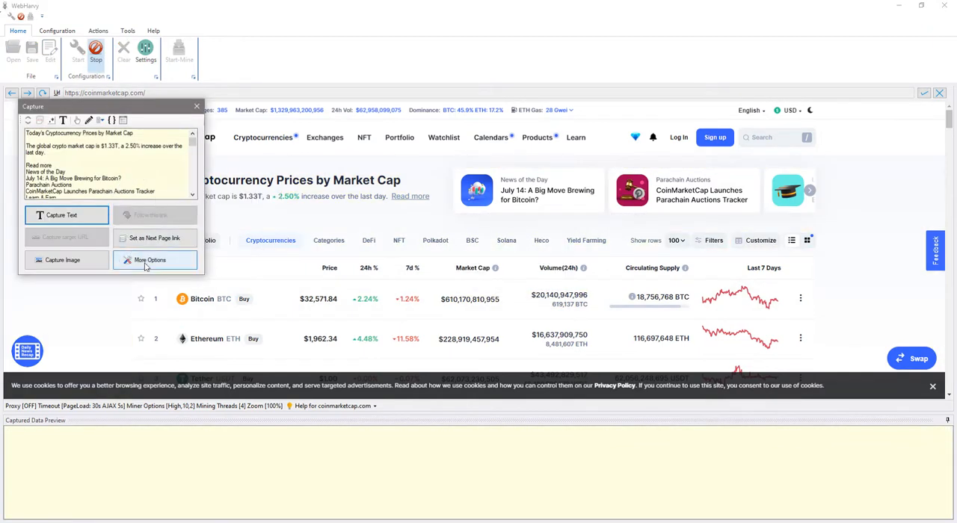
left_click(150, 260)
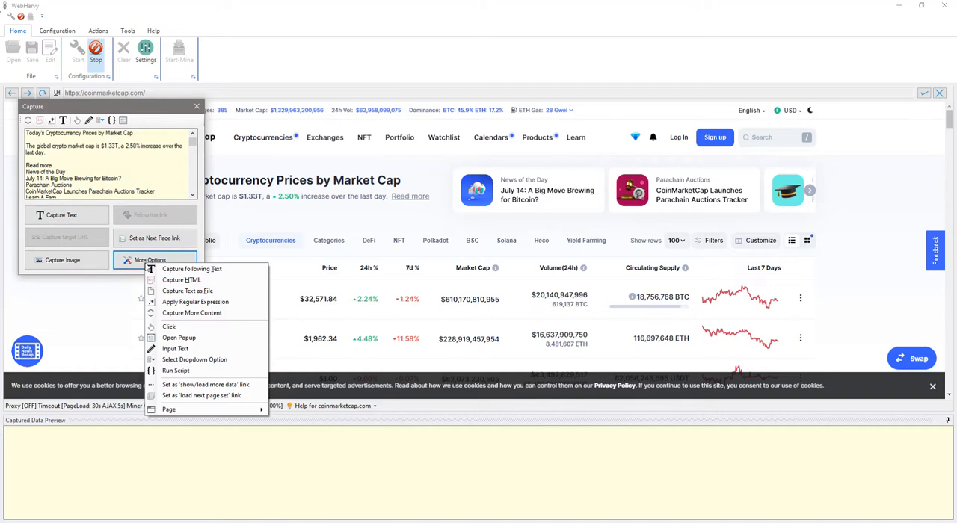
left_click(169, 409)
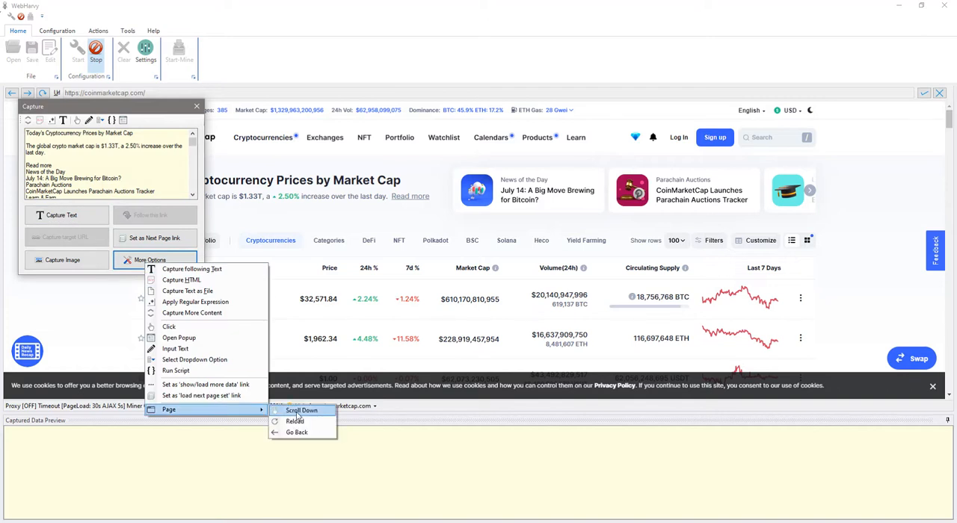
left_click(302, 410)
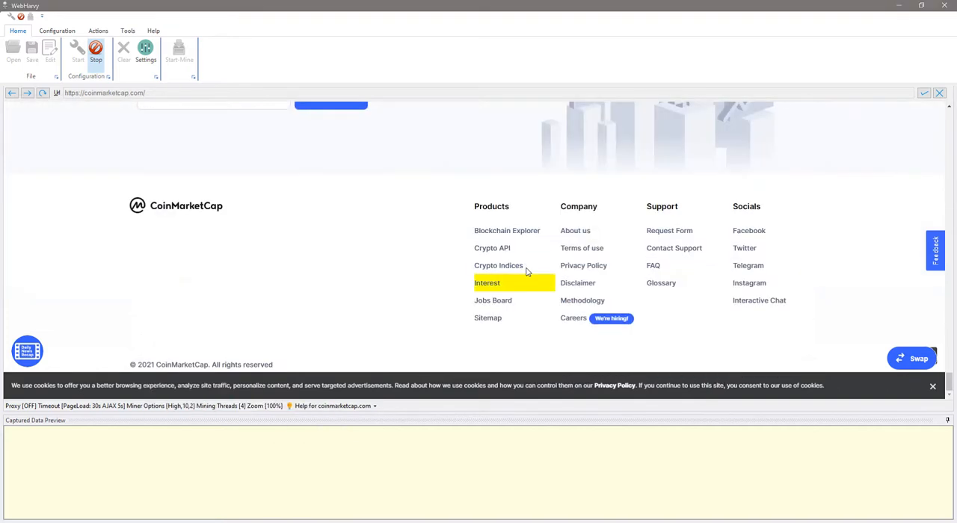
- Set the '2' pagination link as the Next Page link
scroll("up", 3)
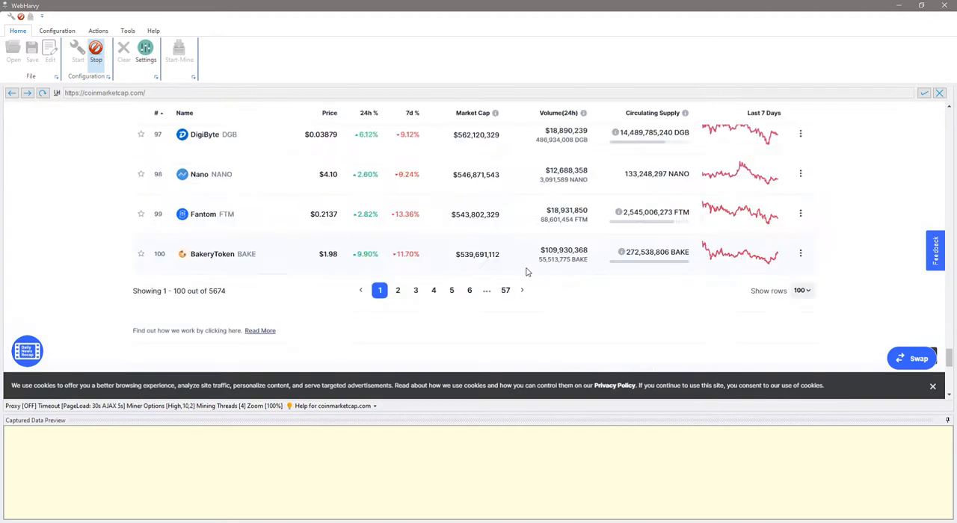
left_click(477, 254)
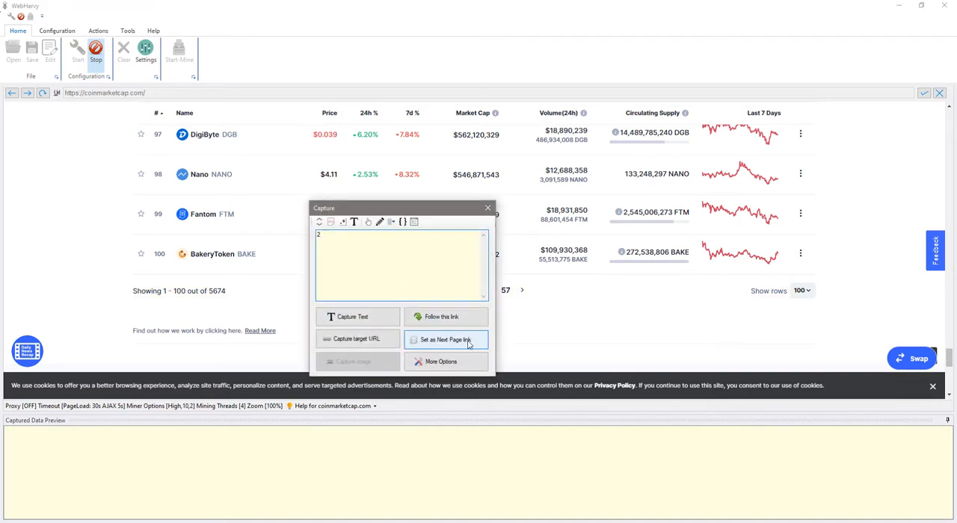
left_click(445, 339)
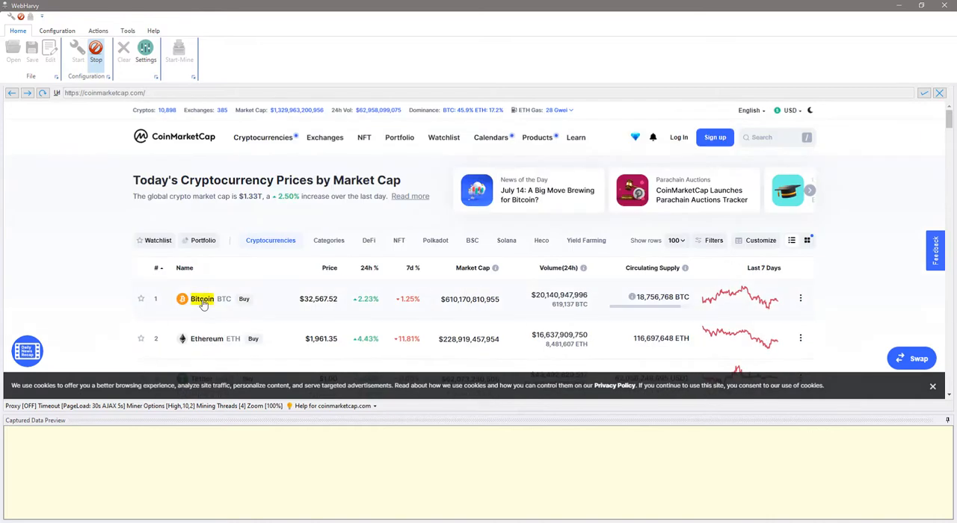
- Capture Bitcoin's coin name as a field, declining the full data preview
left_click(202, 300)
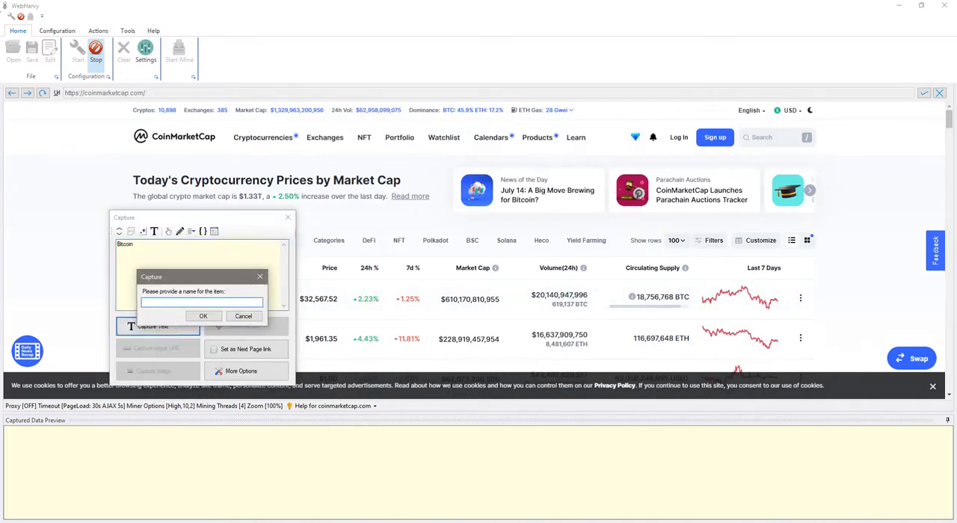
left_click(203, 315)
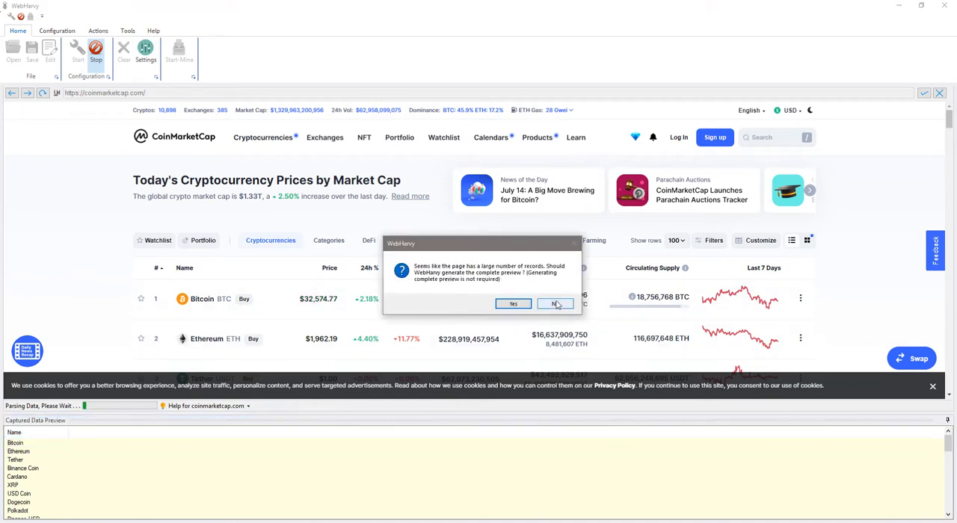
left_click(555, 303)
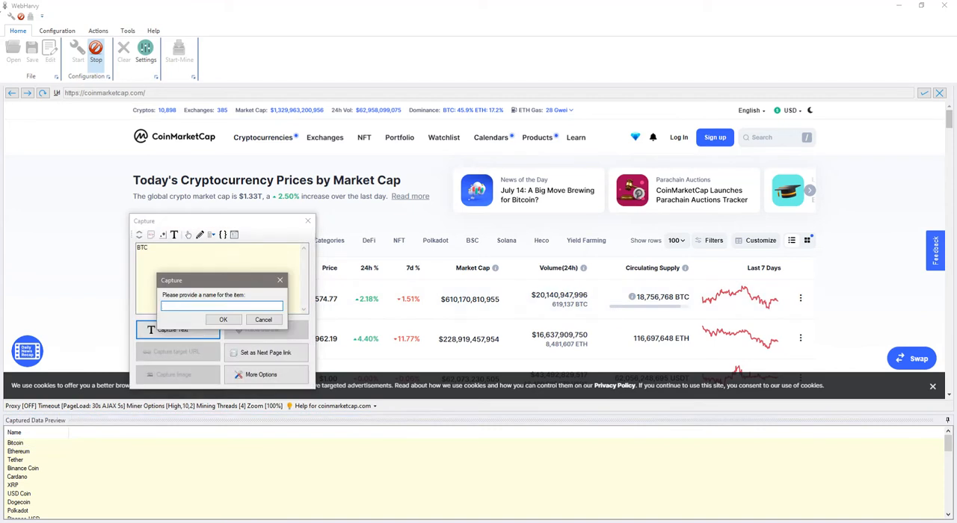
- Capture BTC as the 'Symbol' field and the coin price as 'Price'
type("Symbol")
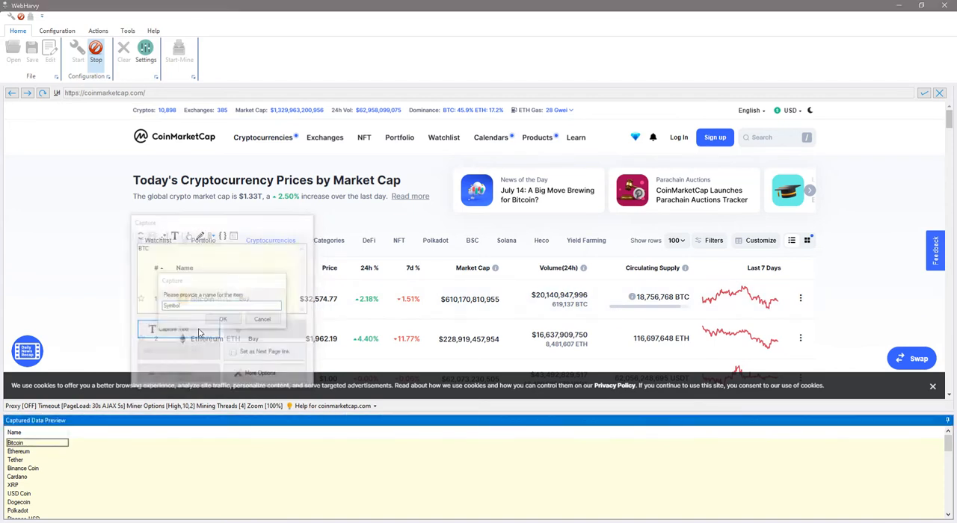
left_click(223, 319)
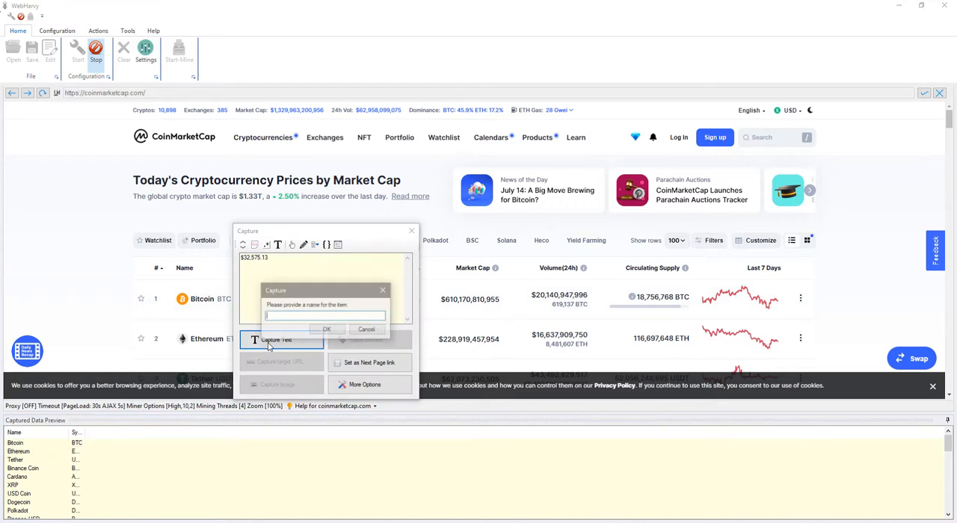
left_click(326, 330)
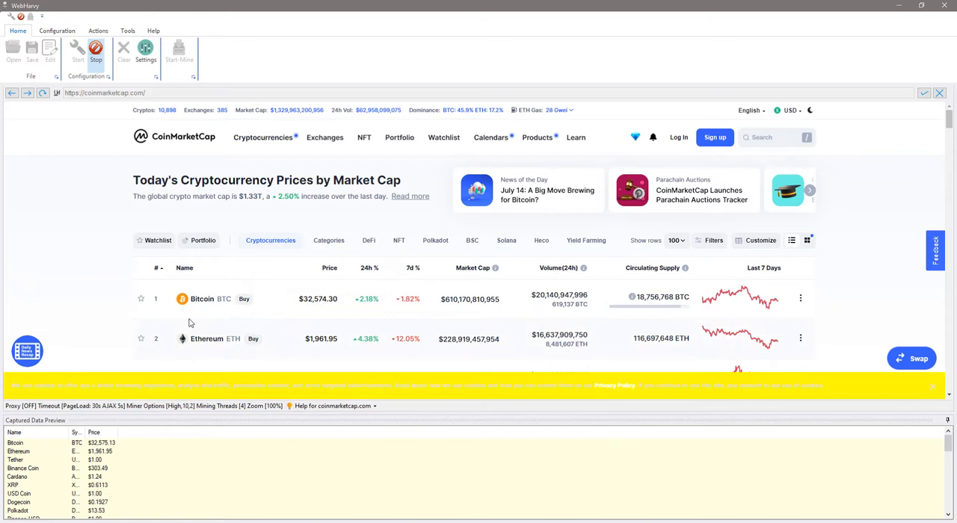
double_click(205, 339)
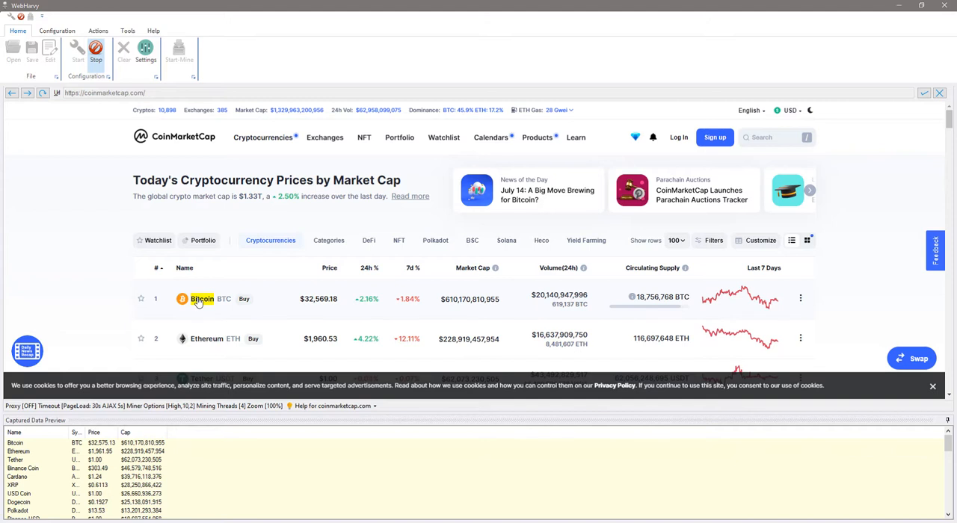
- Pick Bitcoin's name link for capture again
left_click(202, 299)
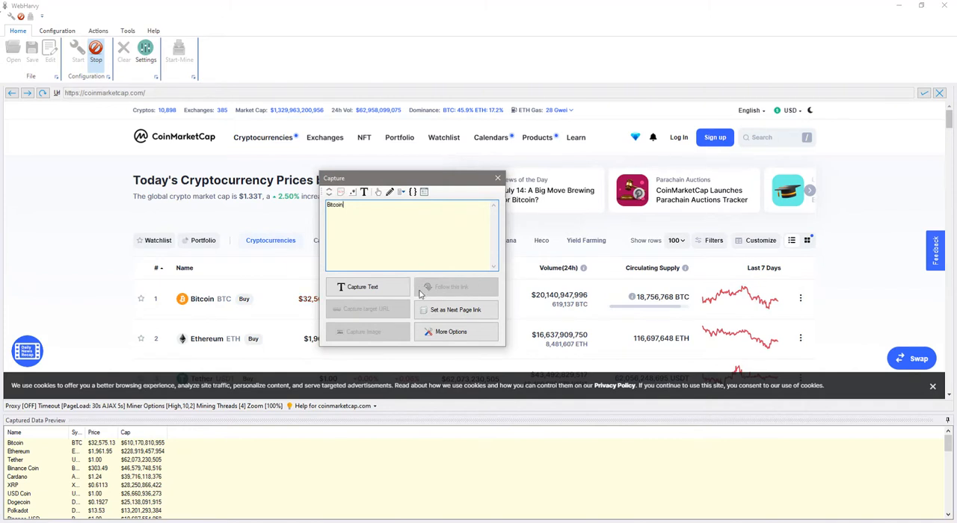
mouse_move(422, 291)
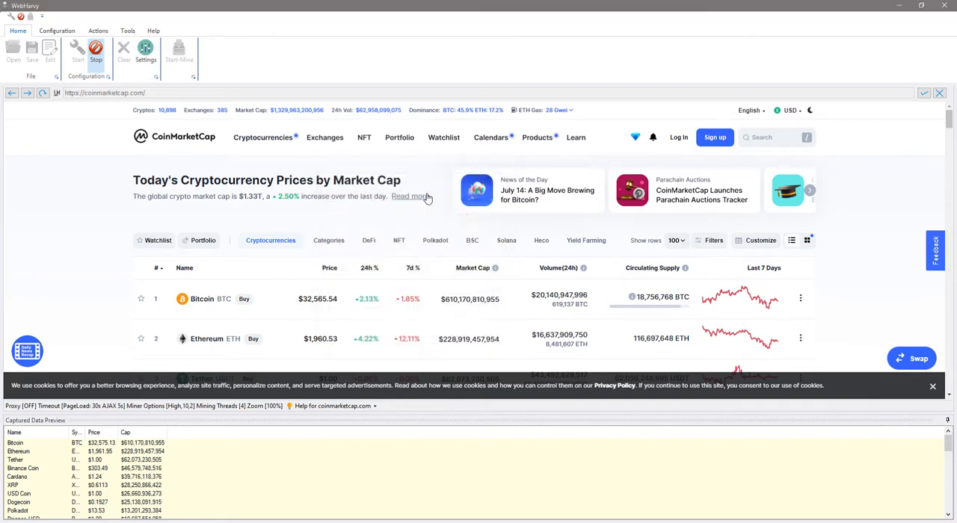
- Open Bitcoin's detail page and capture the rank and watchlist text as an info field
left_click(202, 298)
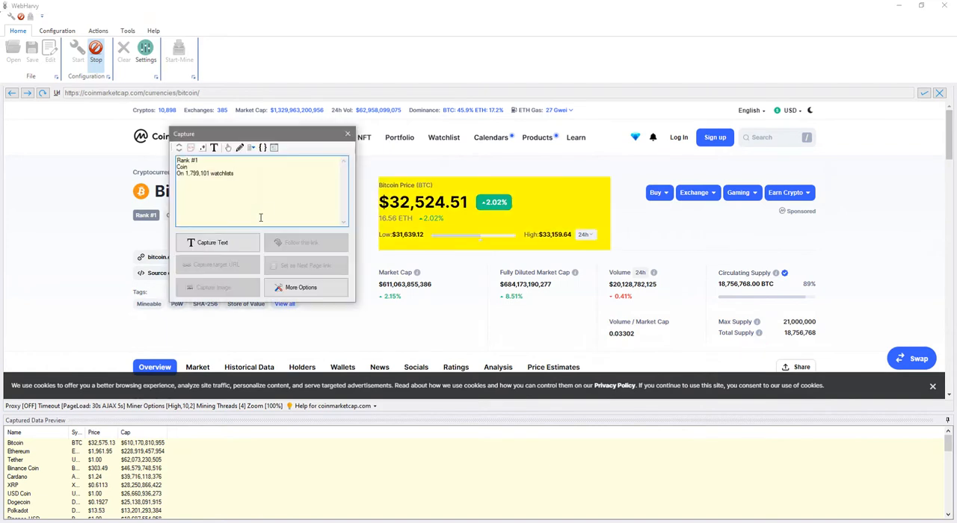
left_click(211, 241)
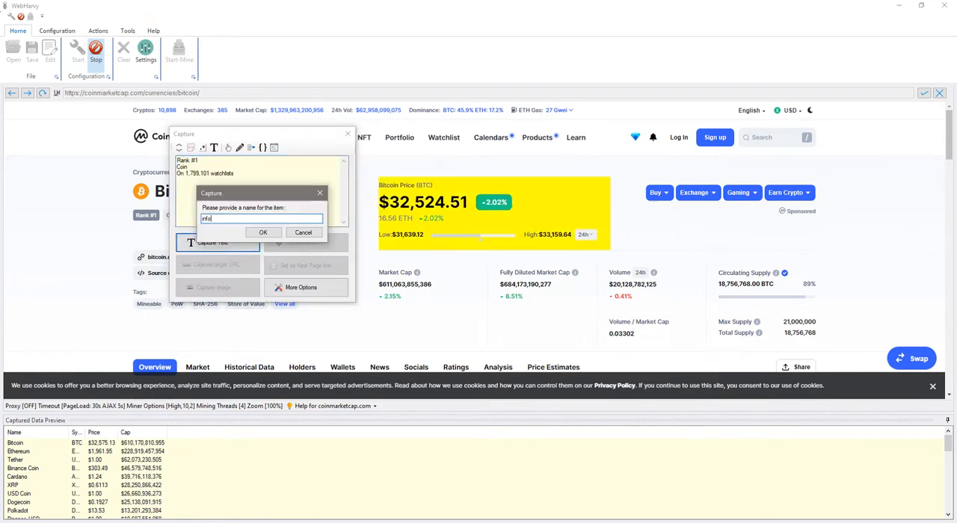
left_click(262, 232)
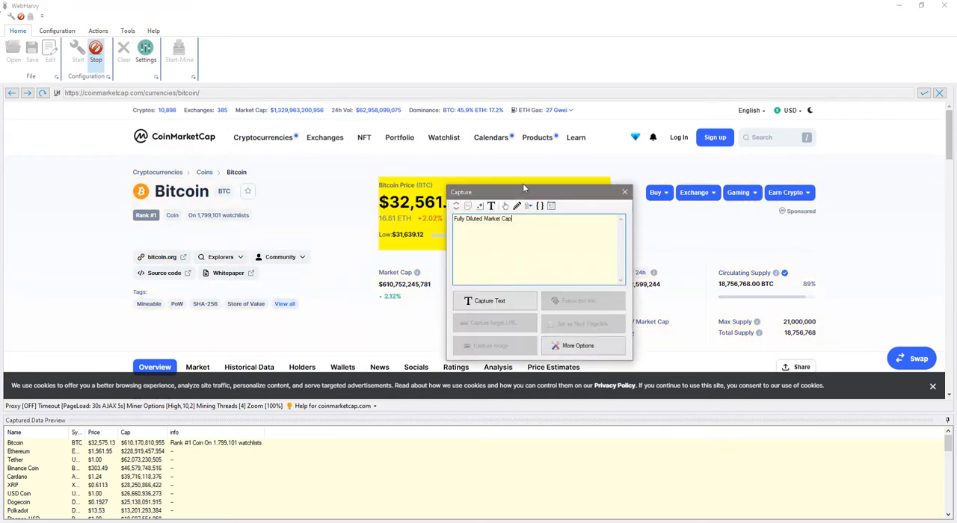
left_click_drag(524, 187, 635, 146)
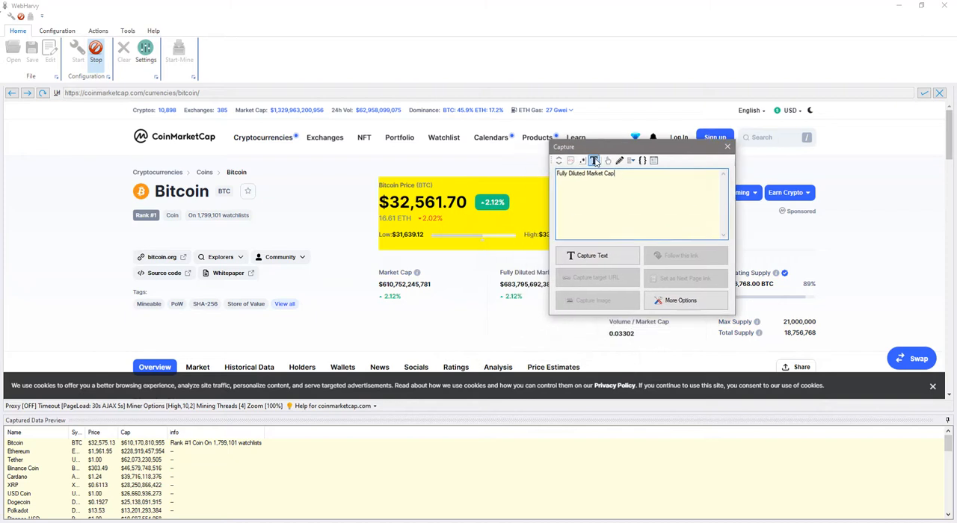
mouse_move(593, 160)
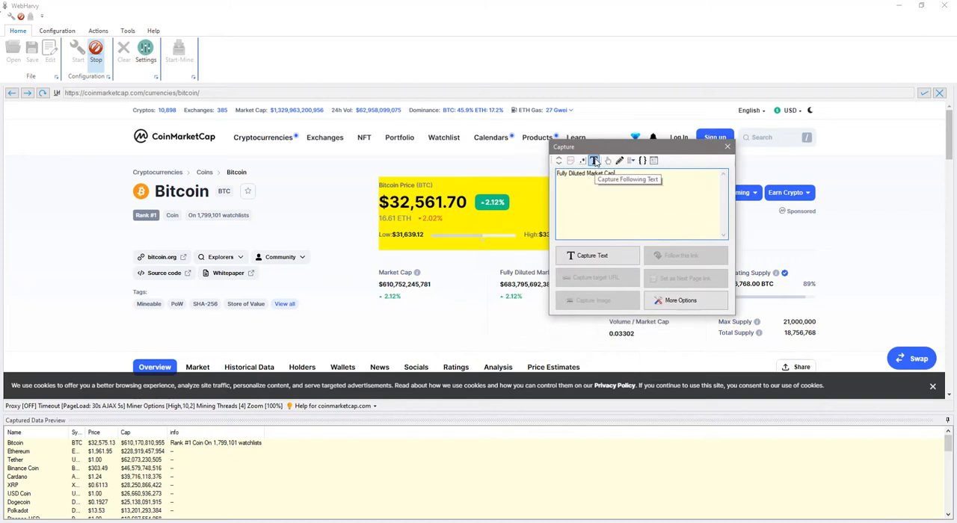
left_click(727, 147)
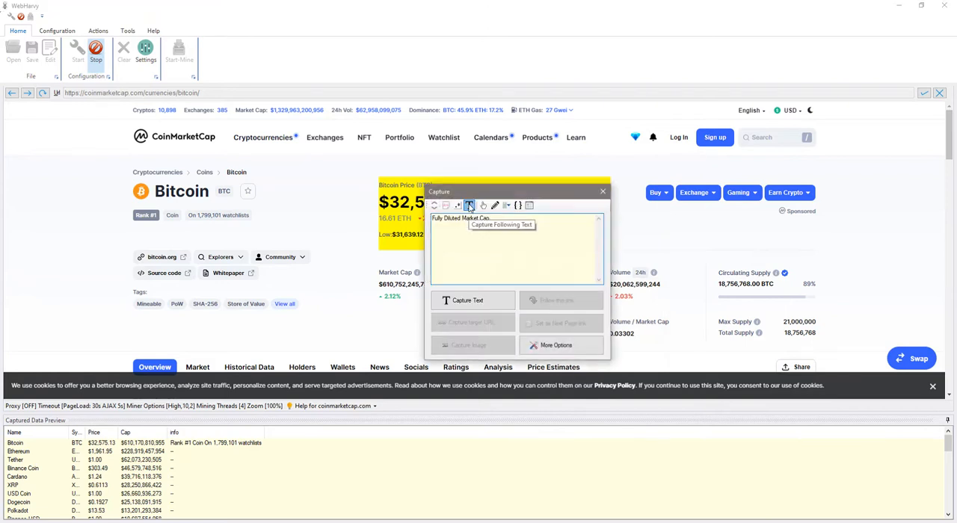
- Capture the Fully Diluted Market Cap figure as the 'Fully Diluted Cap' field
left_click(469, 205)
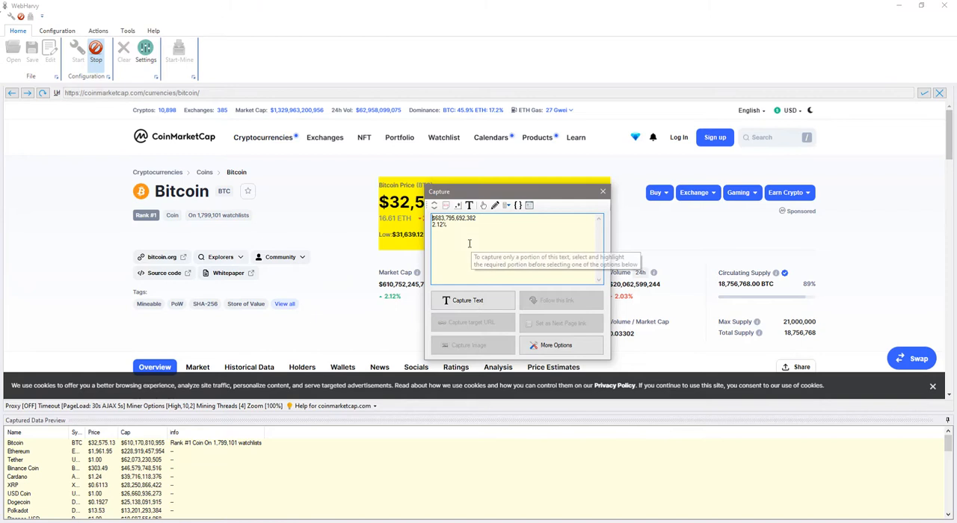
left_click(469, 299)
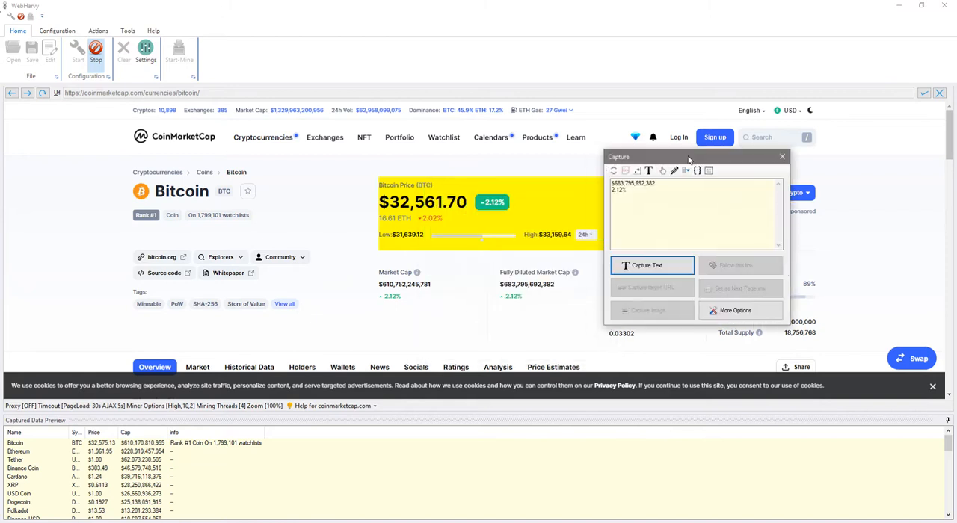
left_click(652, 265)
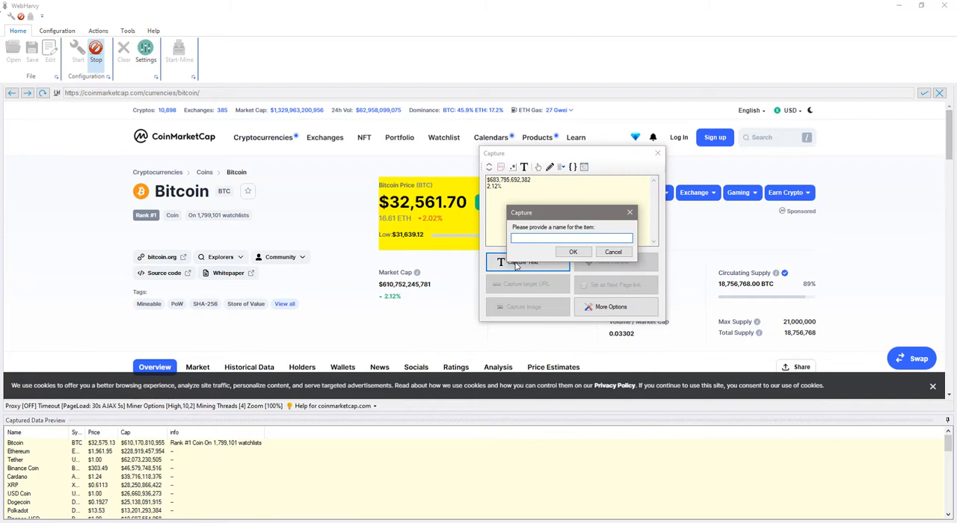
type("Fully Diluted")
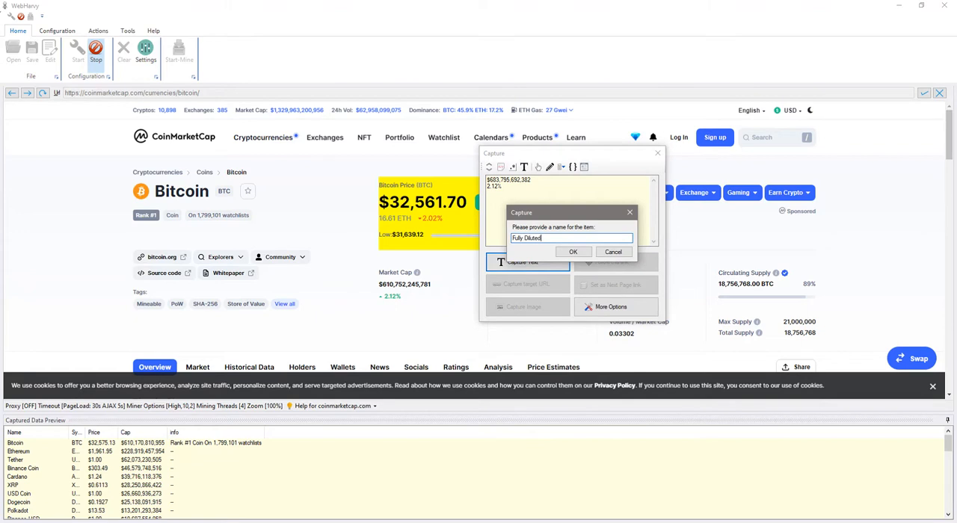
left_click(572, 251)
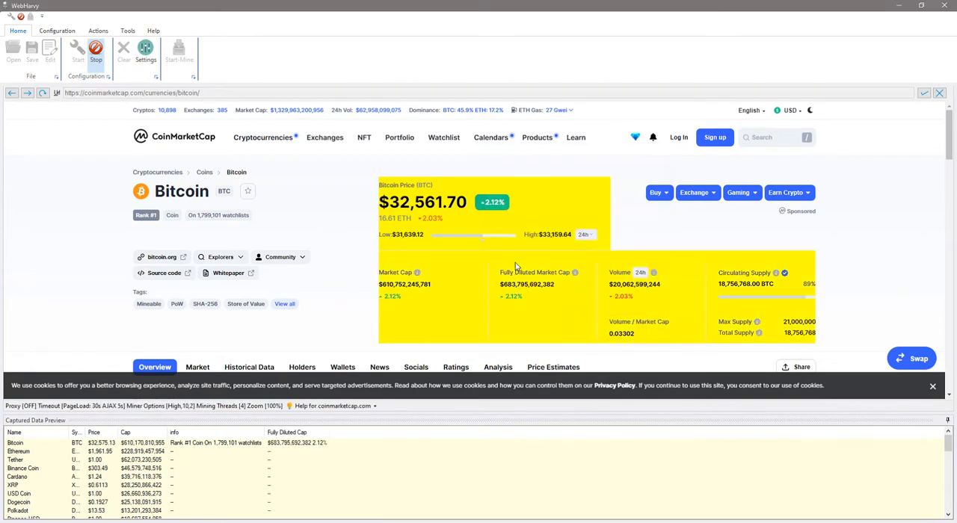
- Capture the text following the 24h Low / 24h High label as '24 hour low'
scroll("down", 3)
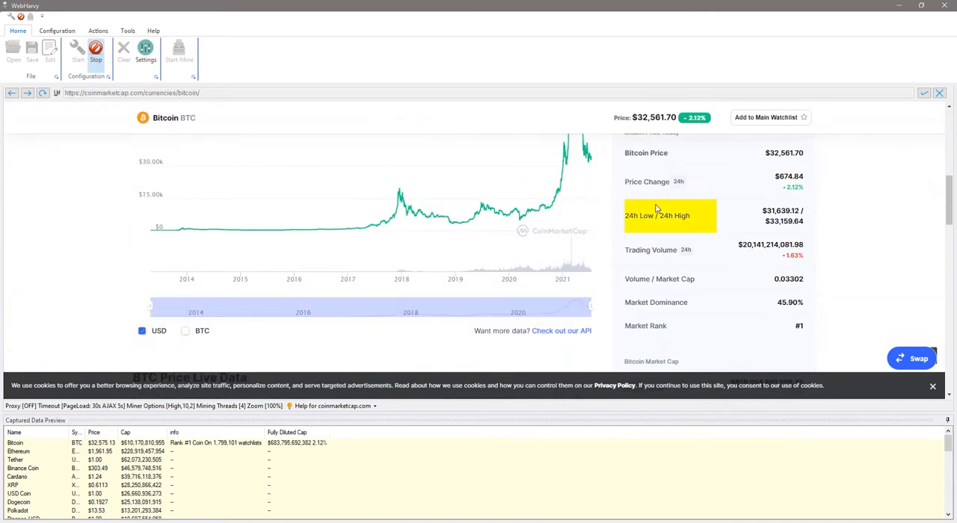
left_click(657, 215)
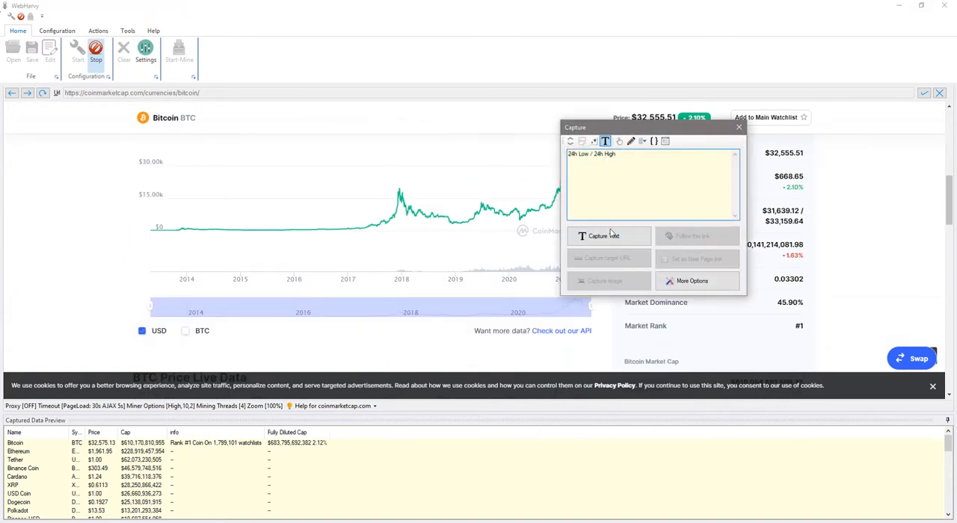
left_click(605, 235)
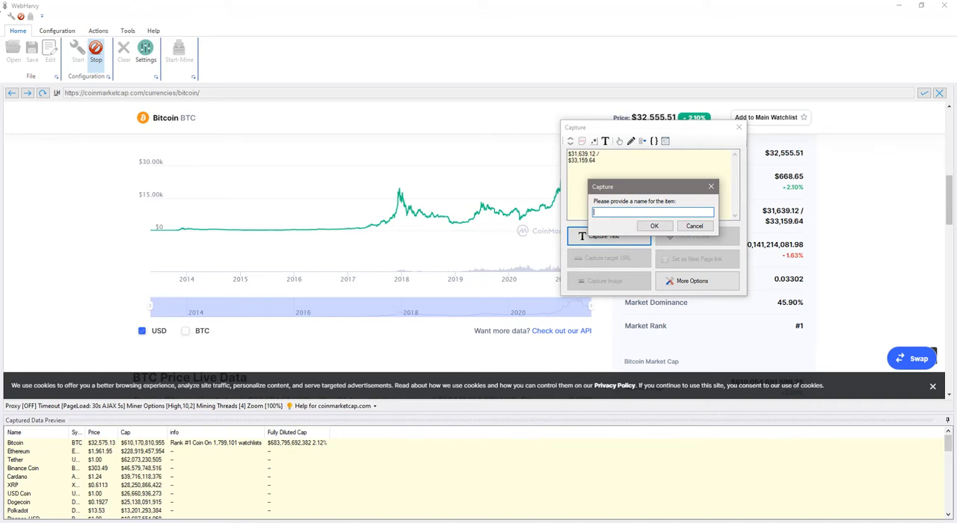
type("24 hour low")
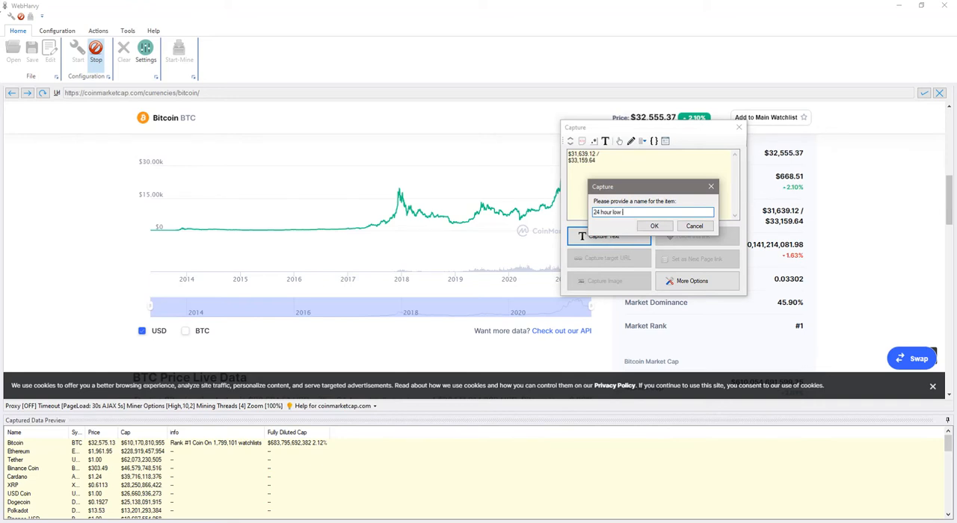
left_click(654, 226)
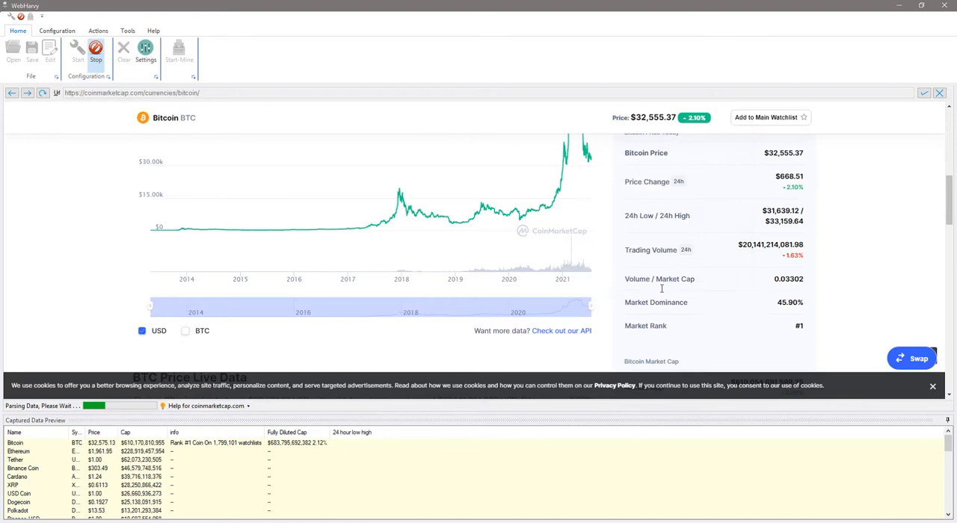
- Capture the 45.90% value following Market Dominance as the 'MarketDom' field
double_click(656, 302)
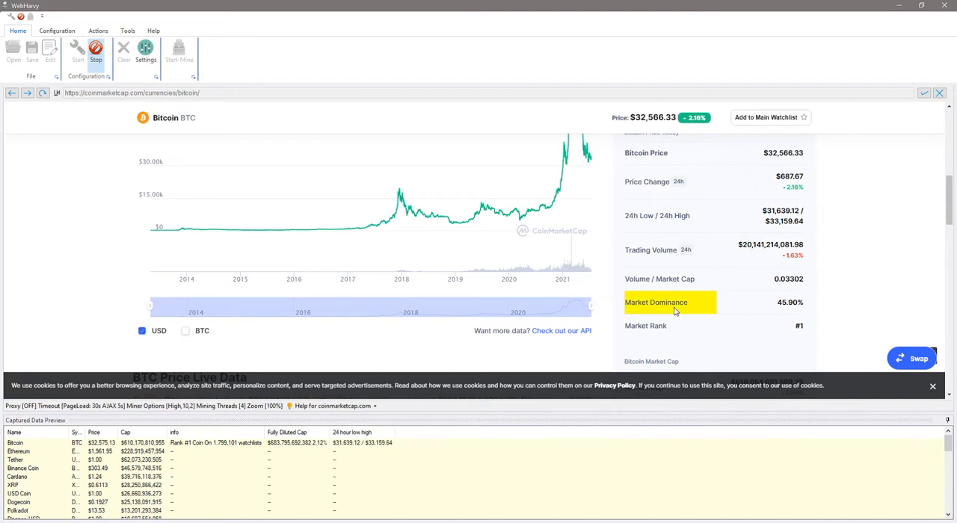
left_click(669, 302)
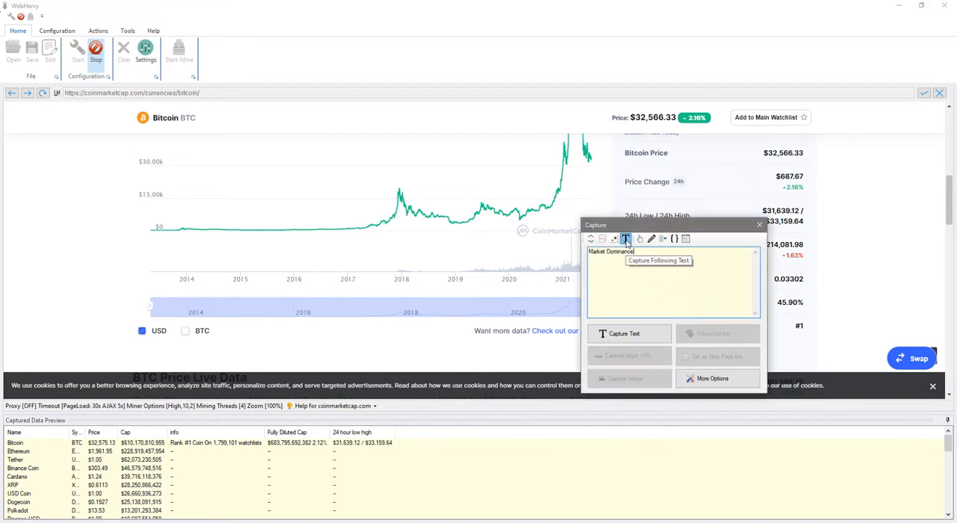
left_click(629, 333)
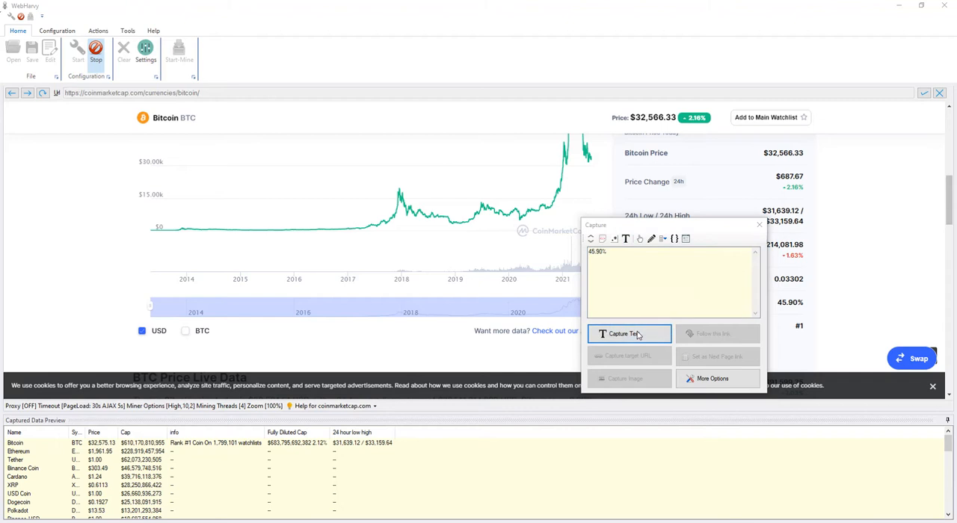
left_click(629, 334)
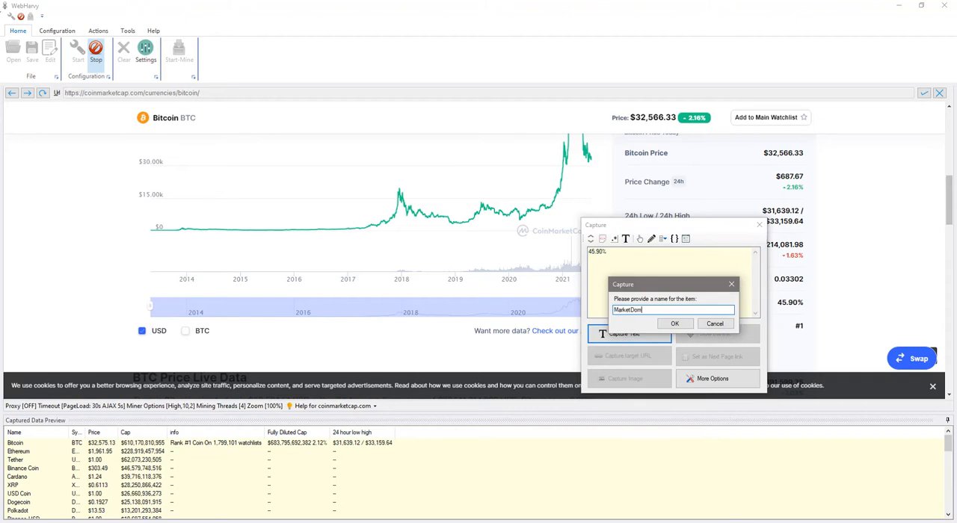
left_click(674, 323)
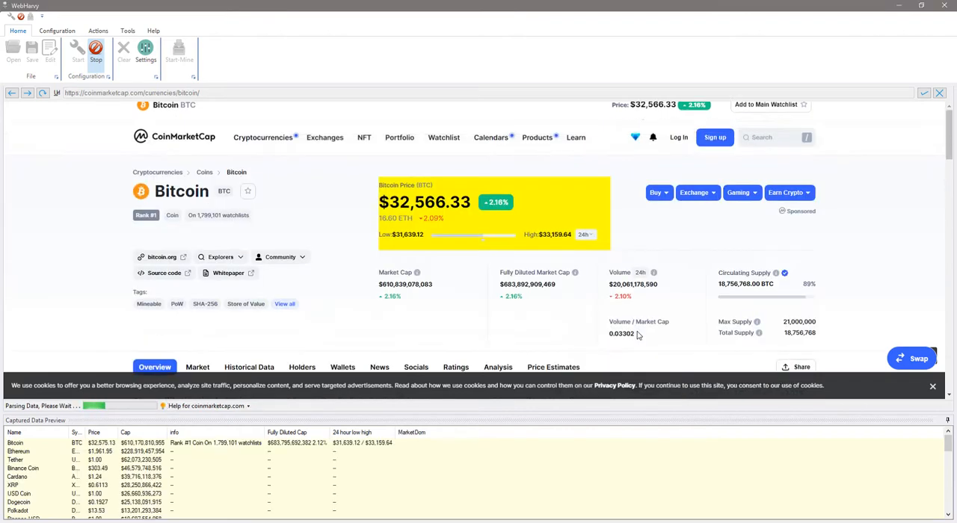
- Open Bitcoin's News tab through WebHarvy's capture choices and enter the 'News' field name
scroll("down", 3)
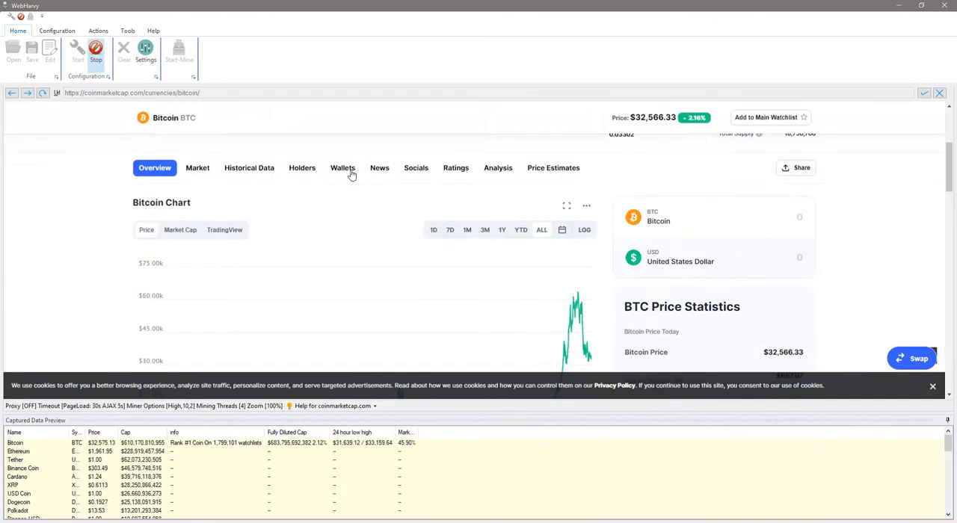
mouse_move(380, 167)
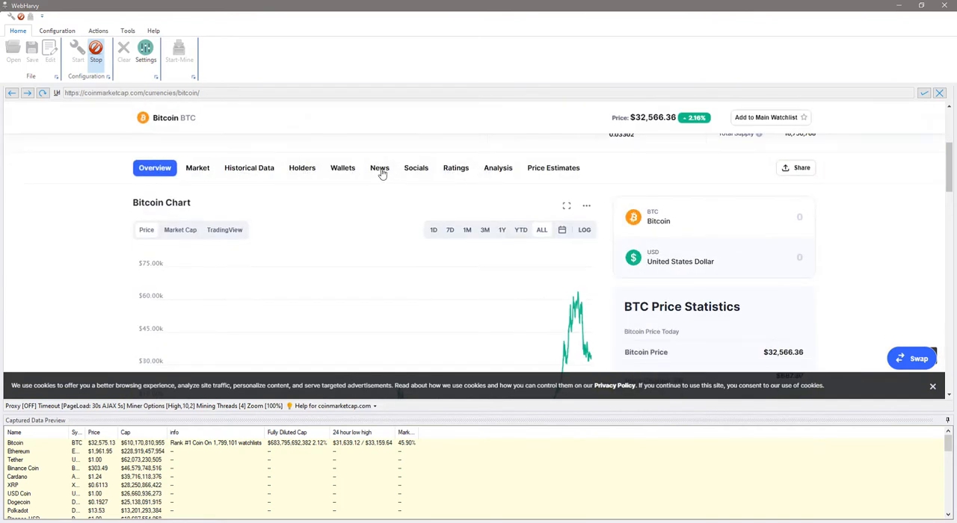
left_click(379, 168)
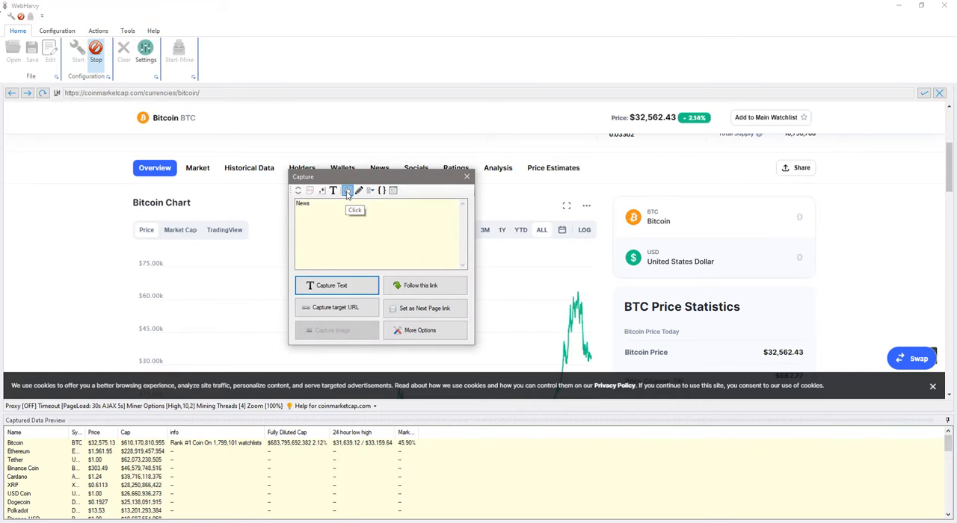
left_click(379, 167)
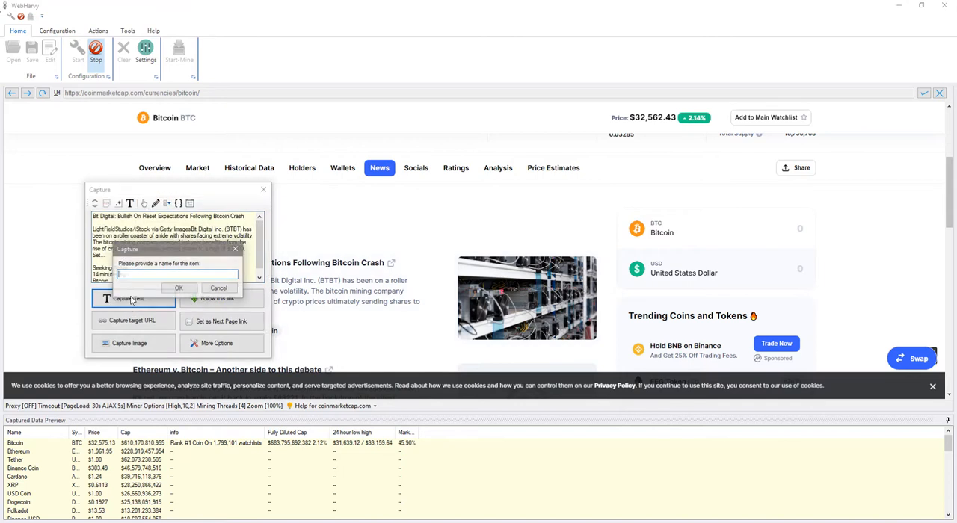
type("New")
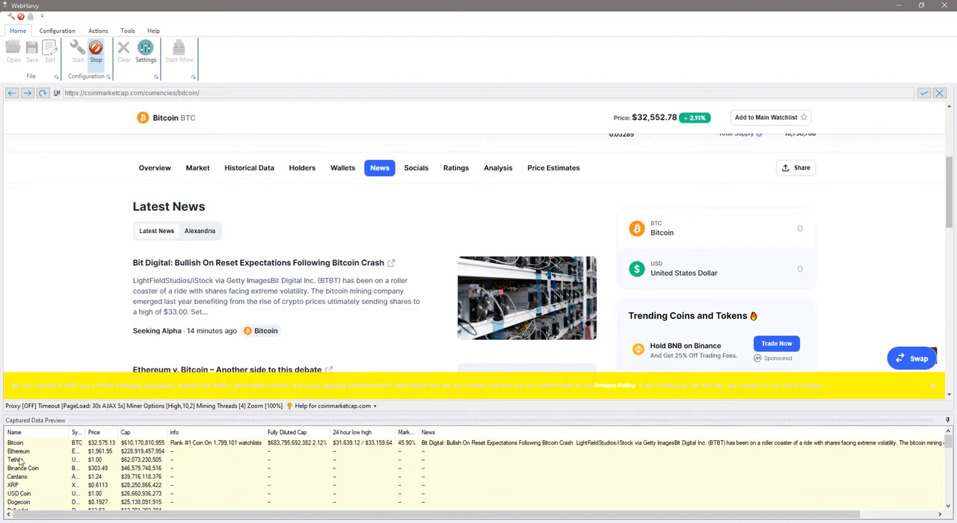
mouse_move(29, 474)
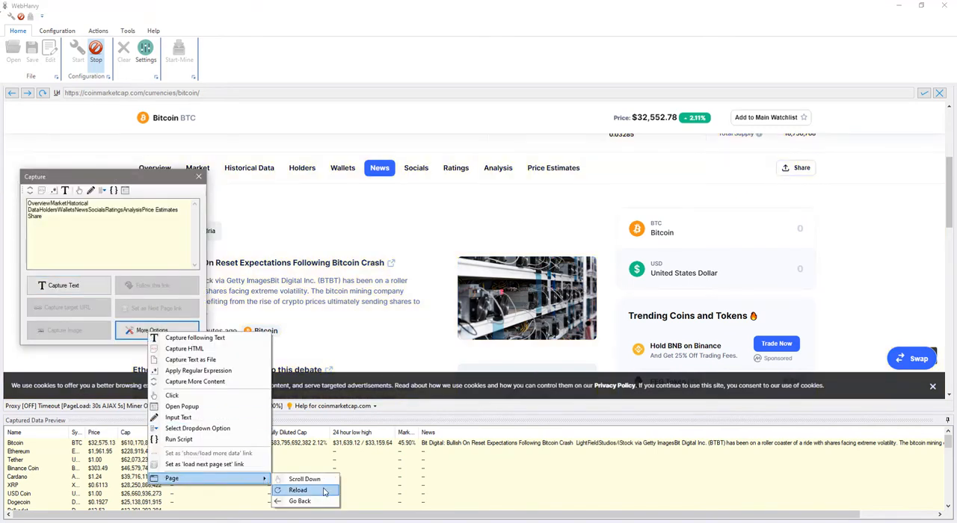
- Add a Go Back action so WebHarvy returns from the Bitcoin news page to the coin list
left_click(298, 490)
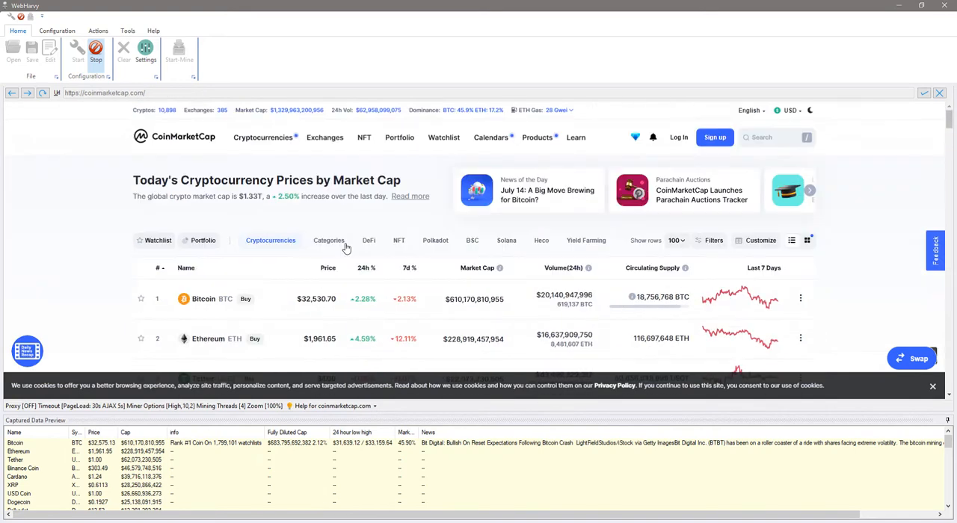
left_click(328, 240)
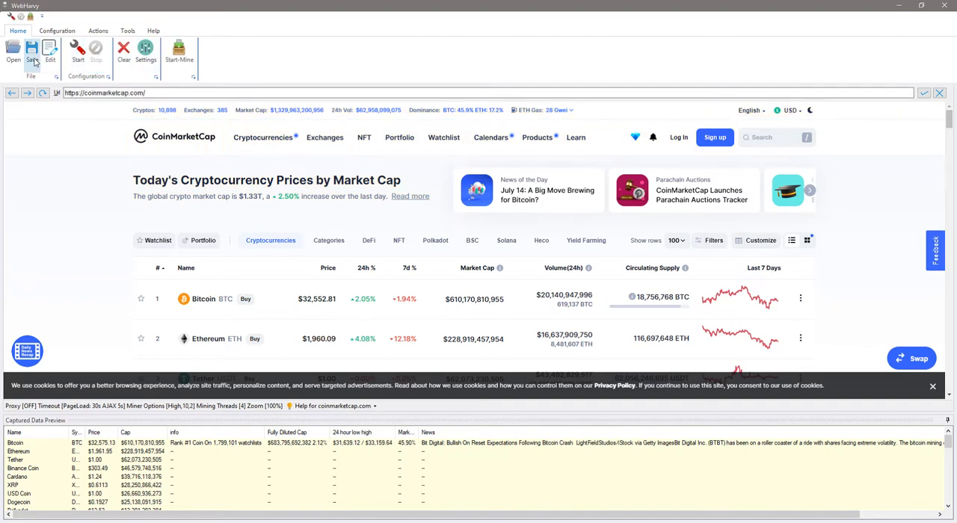
mouse_move(32, 48)
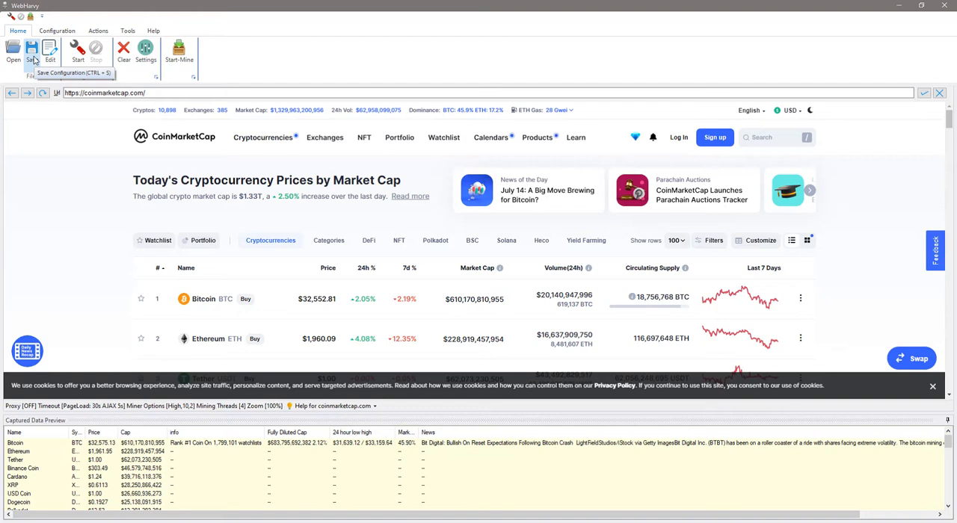
mouse_move(178, 56)
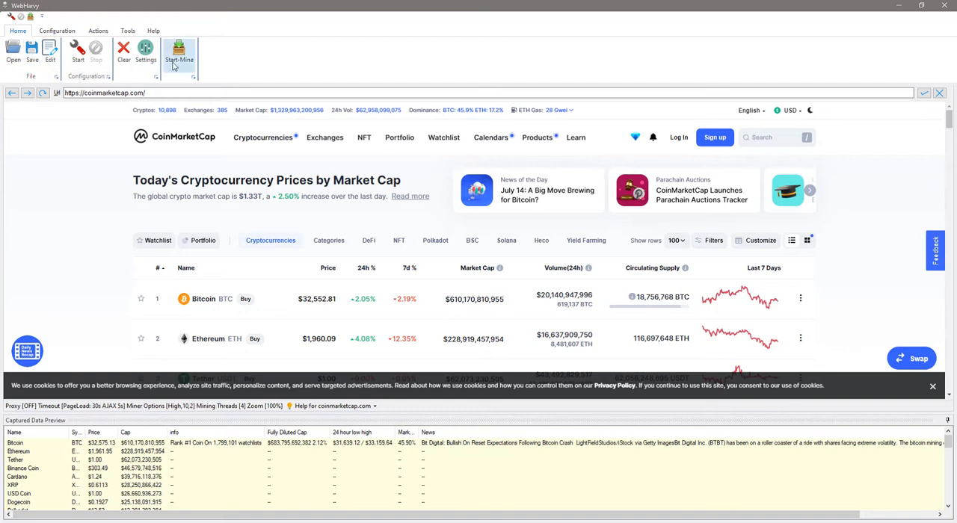
- Launch WebHarvy Miner and start scraping the coin list with Fully Diluted Cap, MarketDom and News
left_click(180, 56)
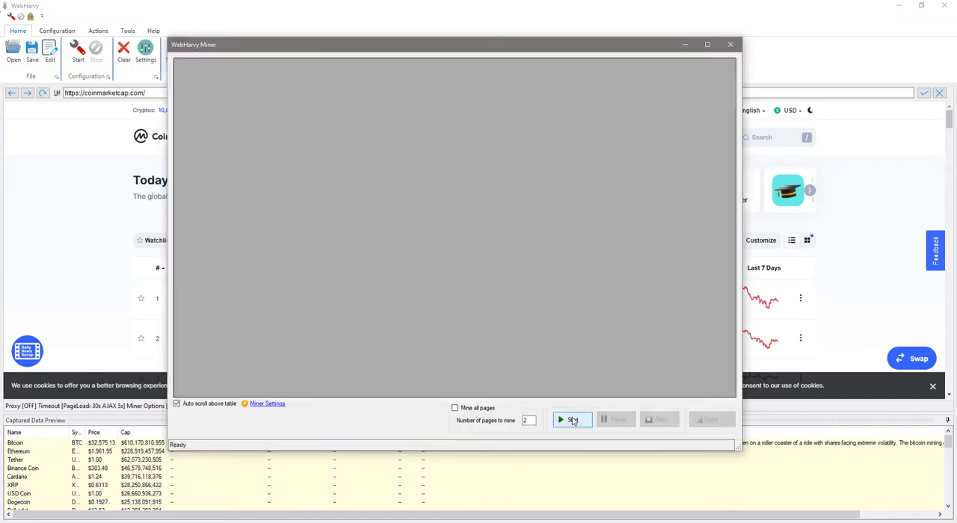
left_click(572, 419)
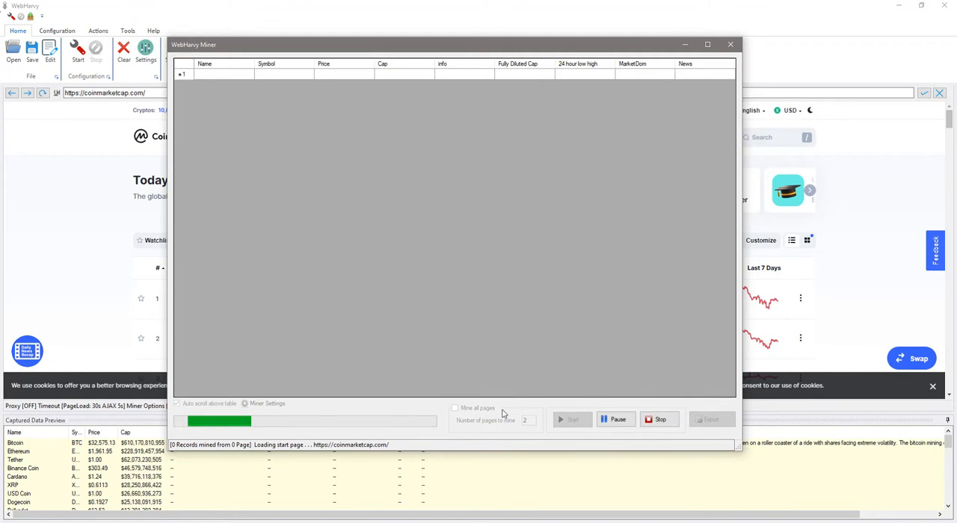